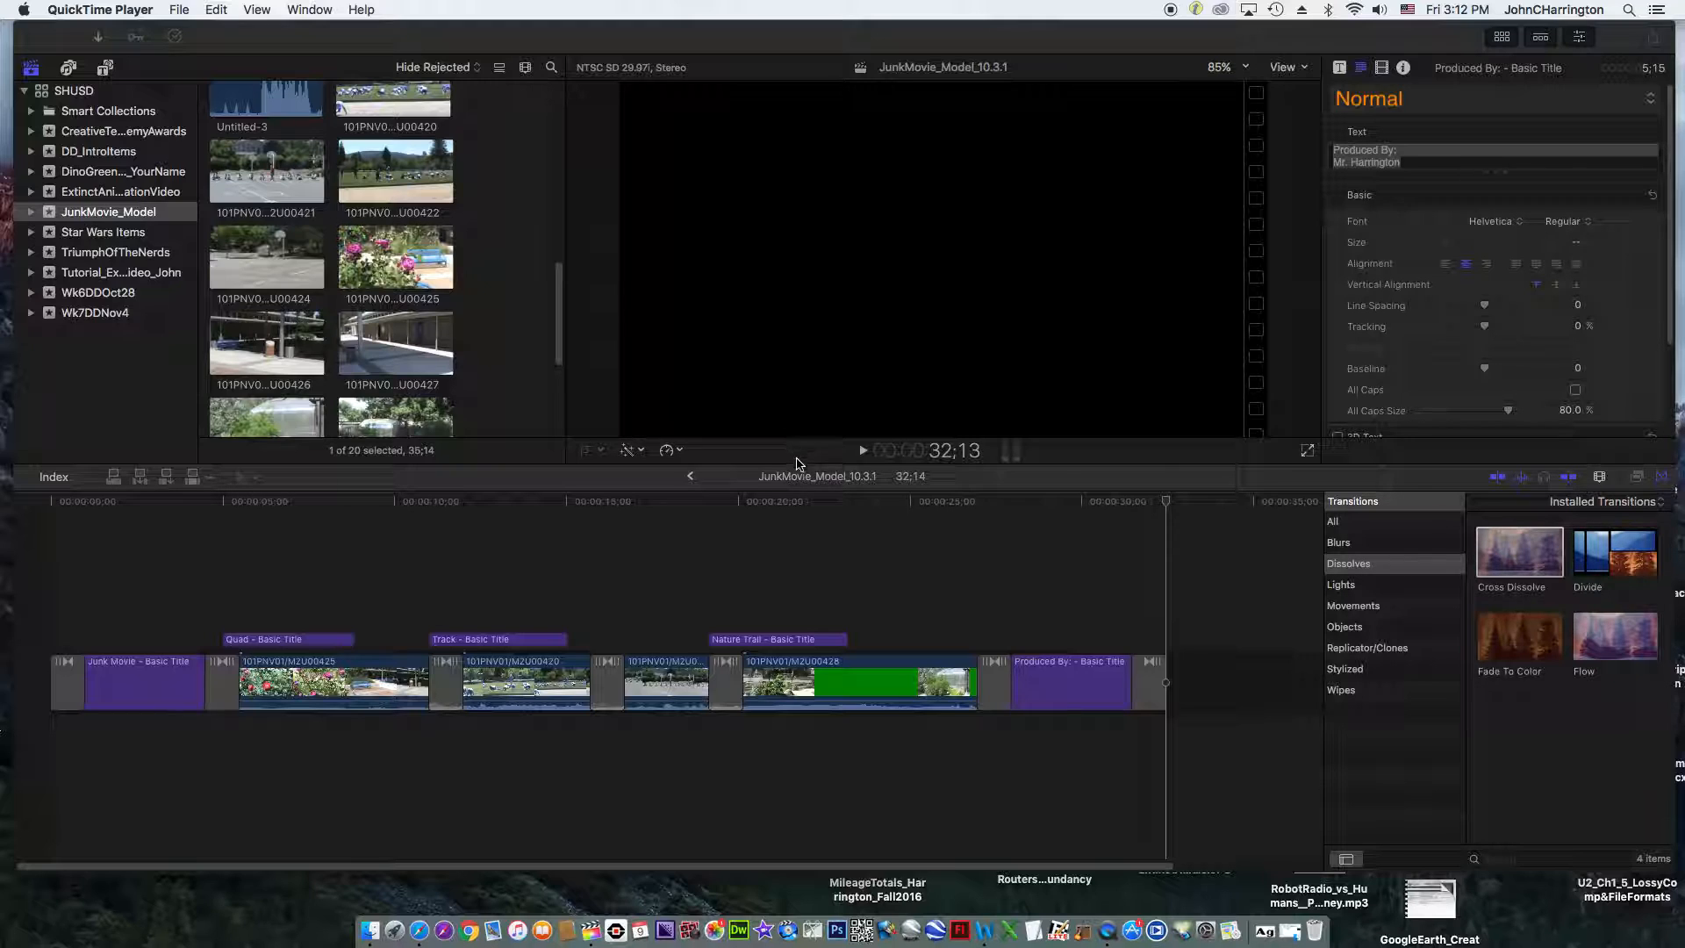
mouse_move(799, 470)
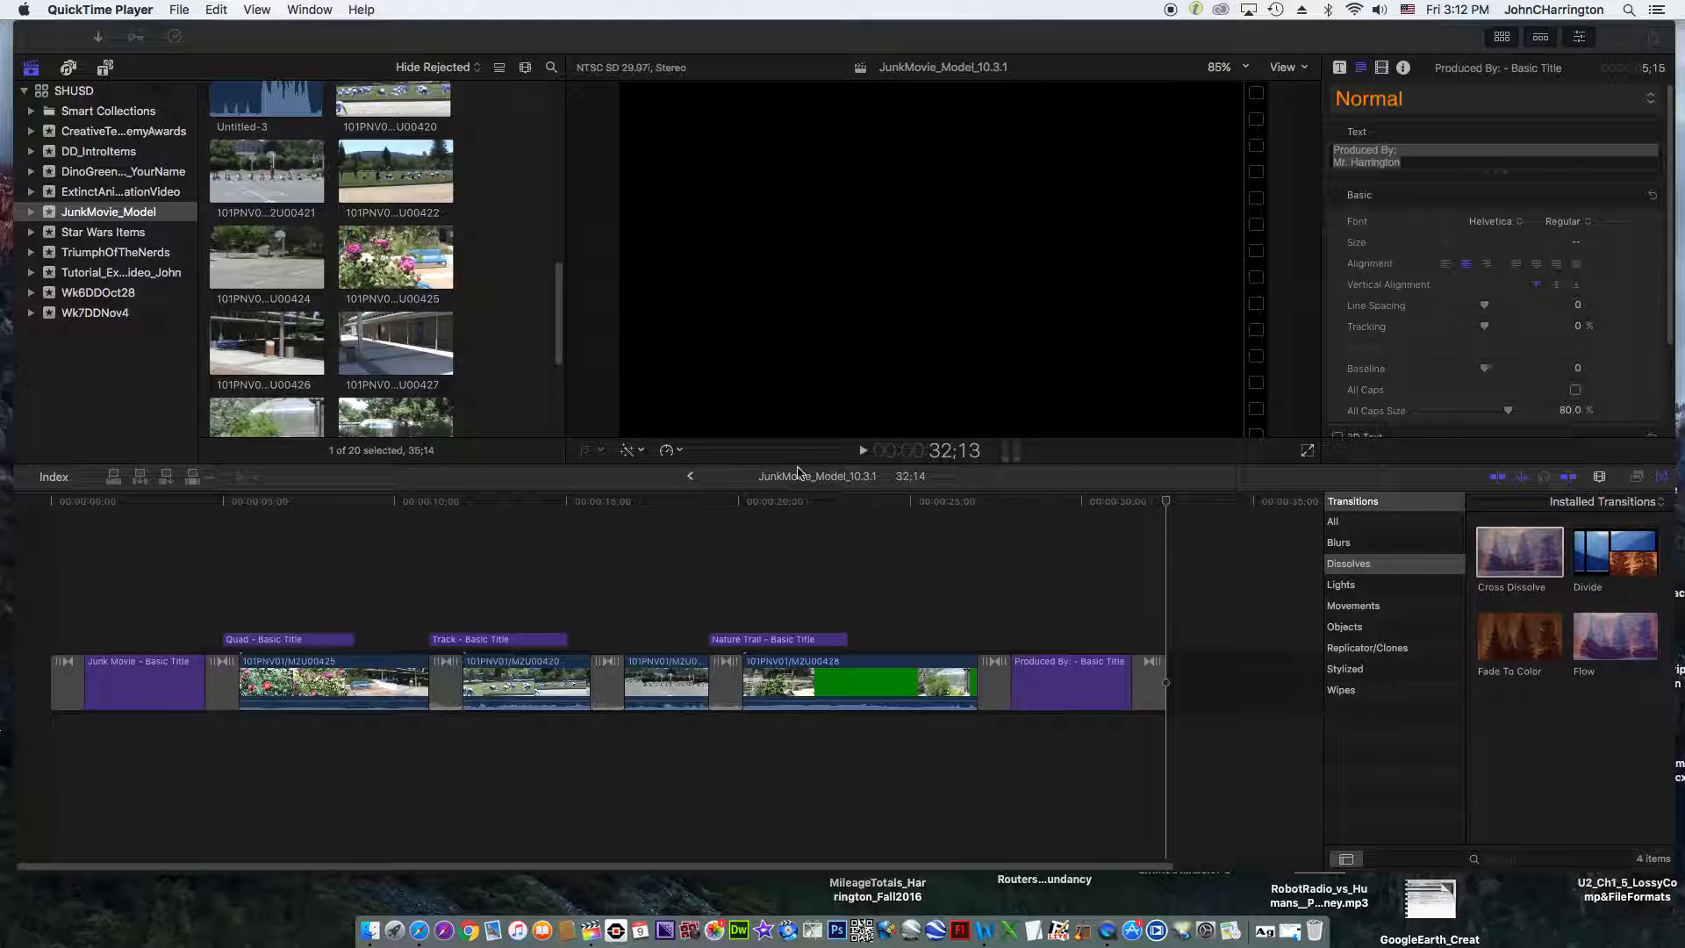
mouse_move(809, 380)
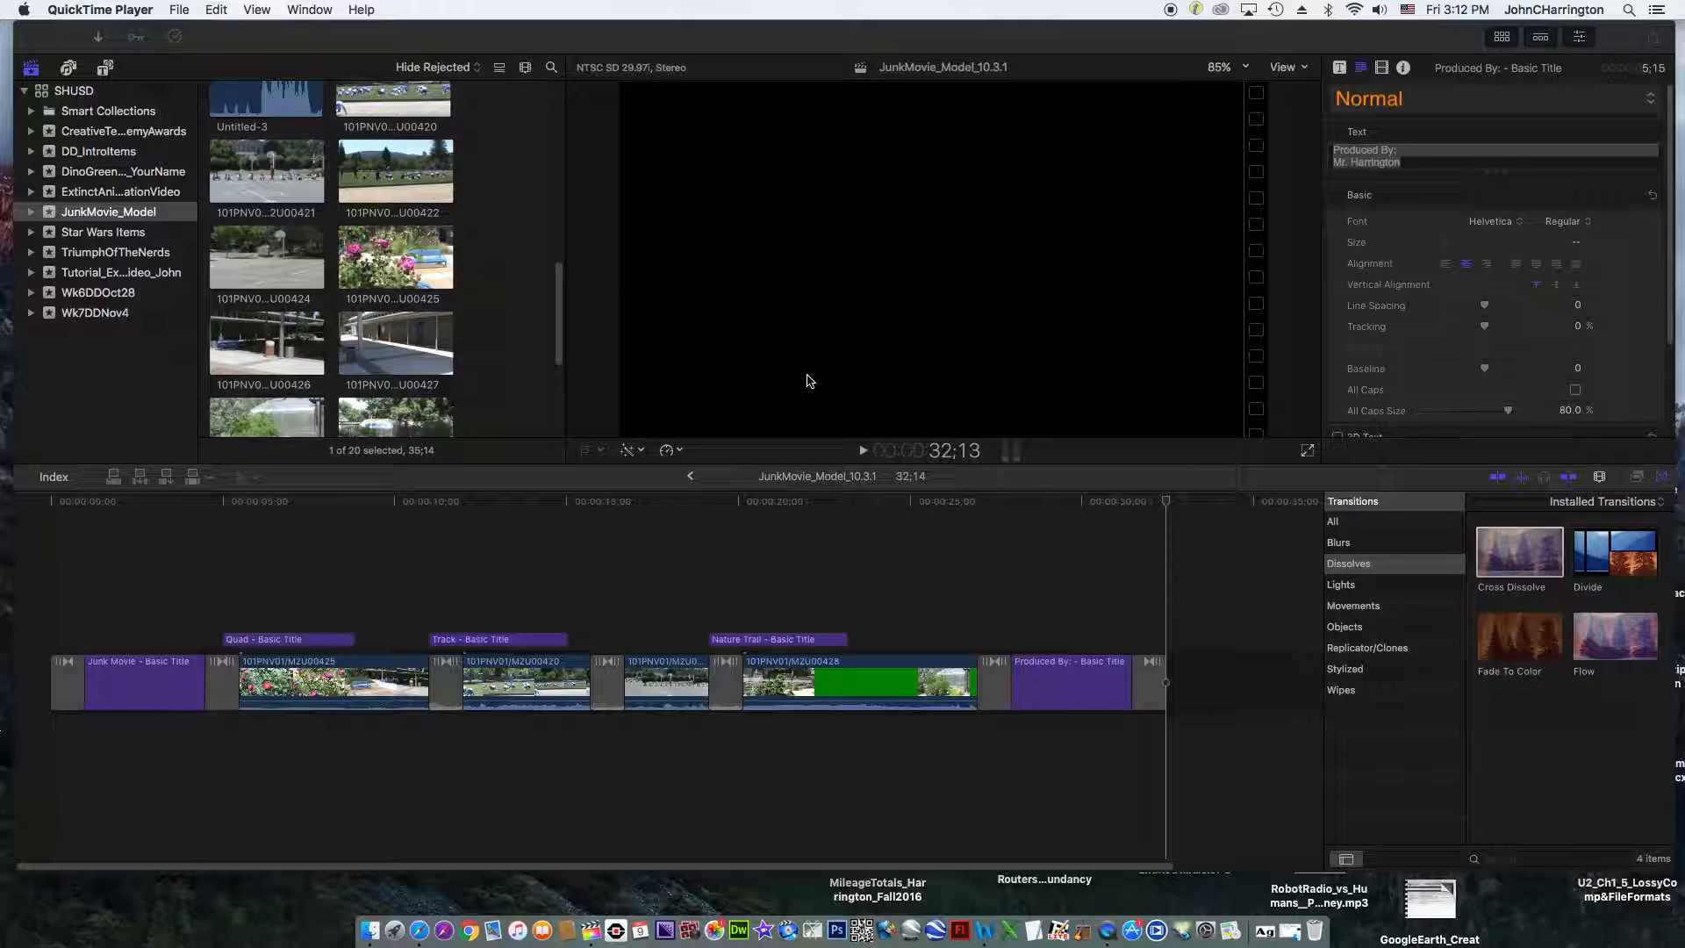
mouse_move(833, 529)
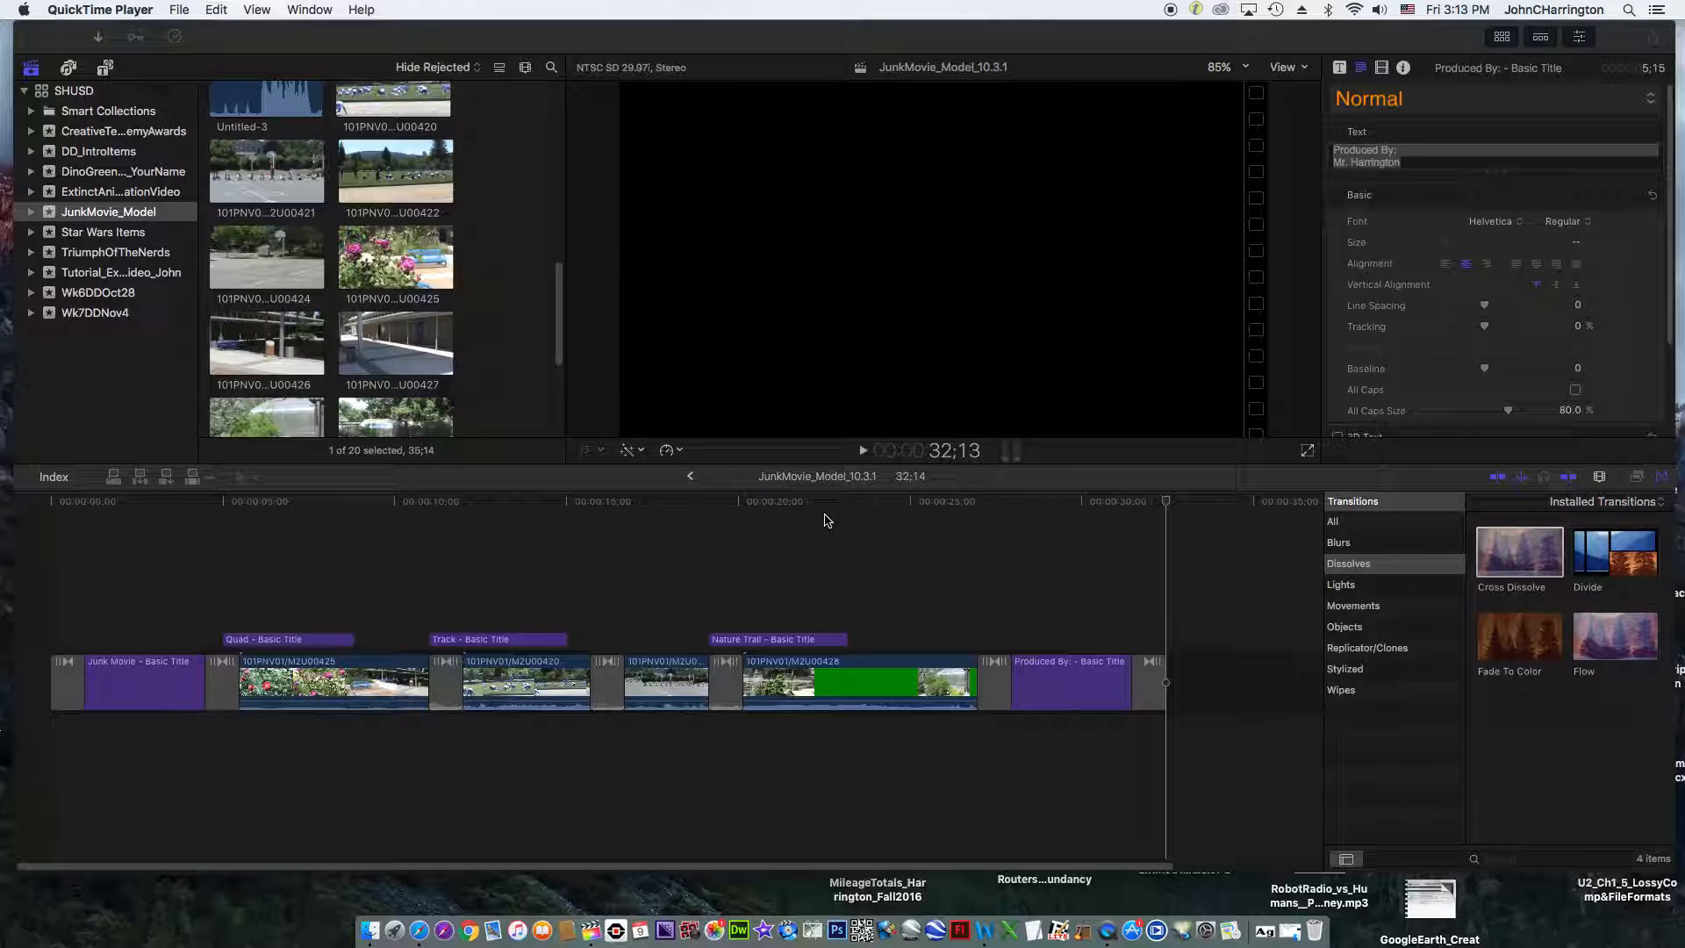
mouse_move(823, 538)
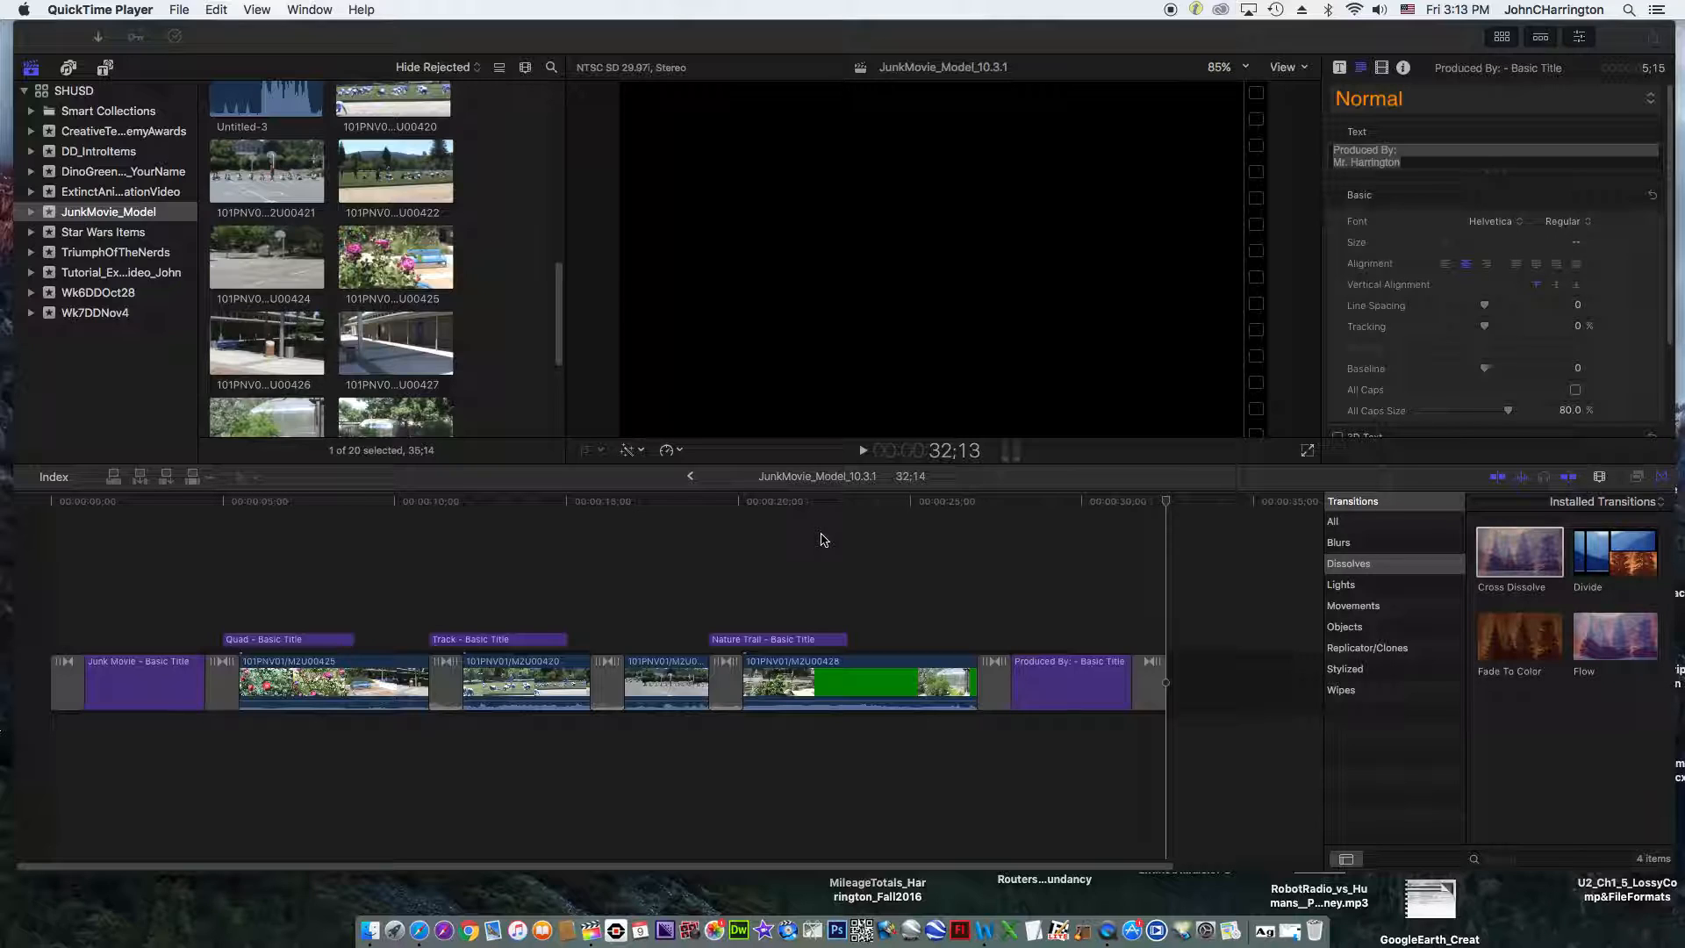
mouse_move(828, 549)
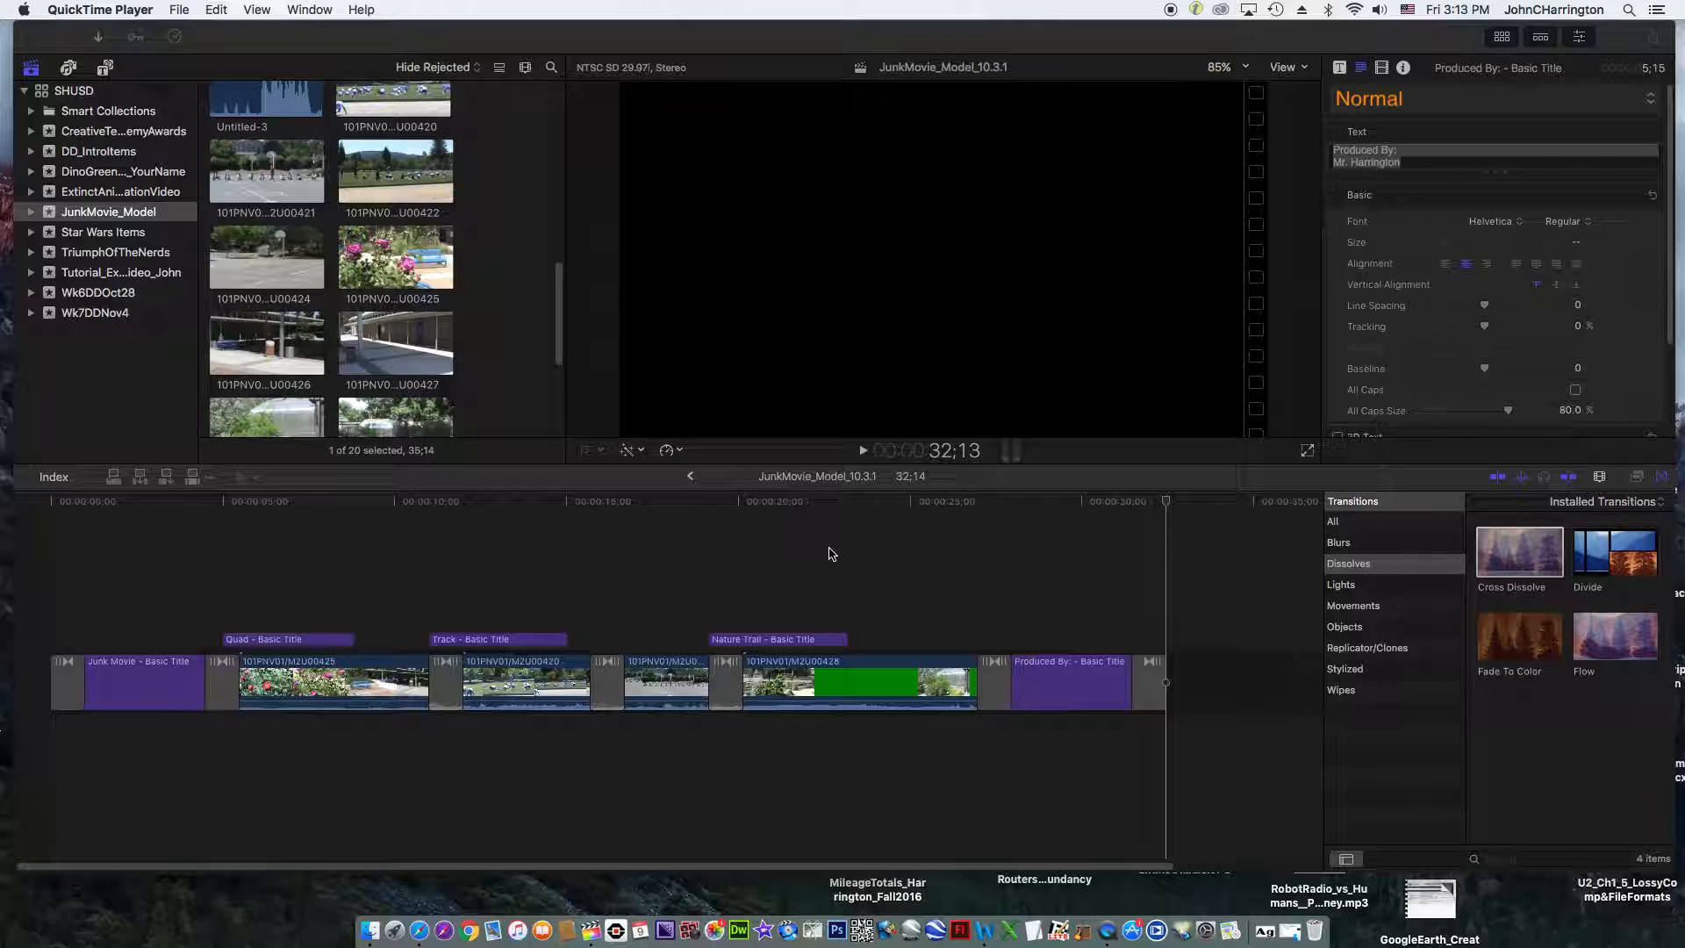
mouse_move(849, 599)
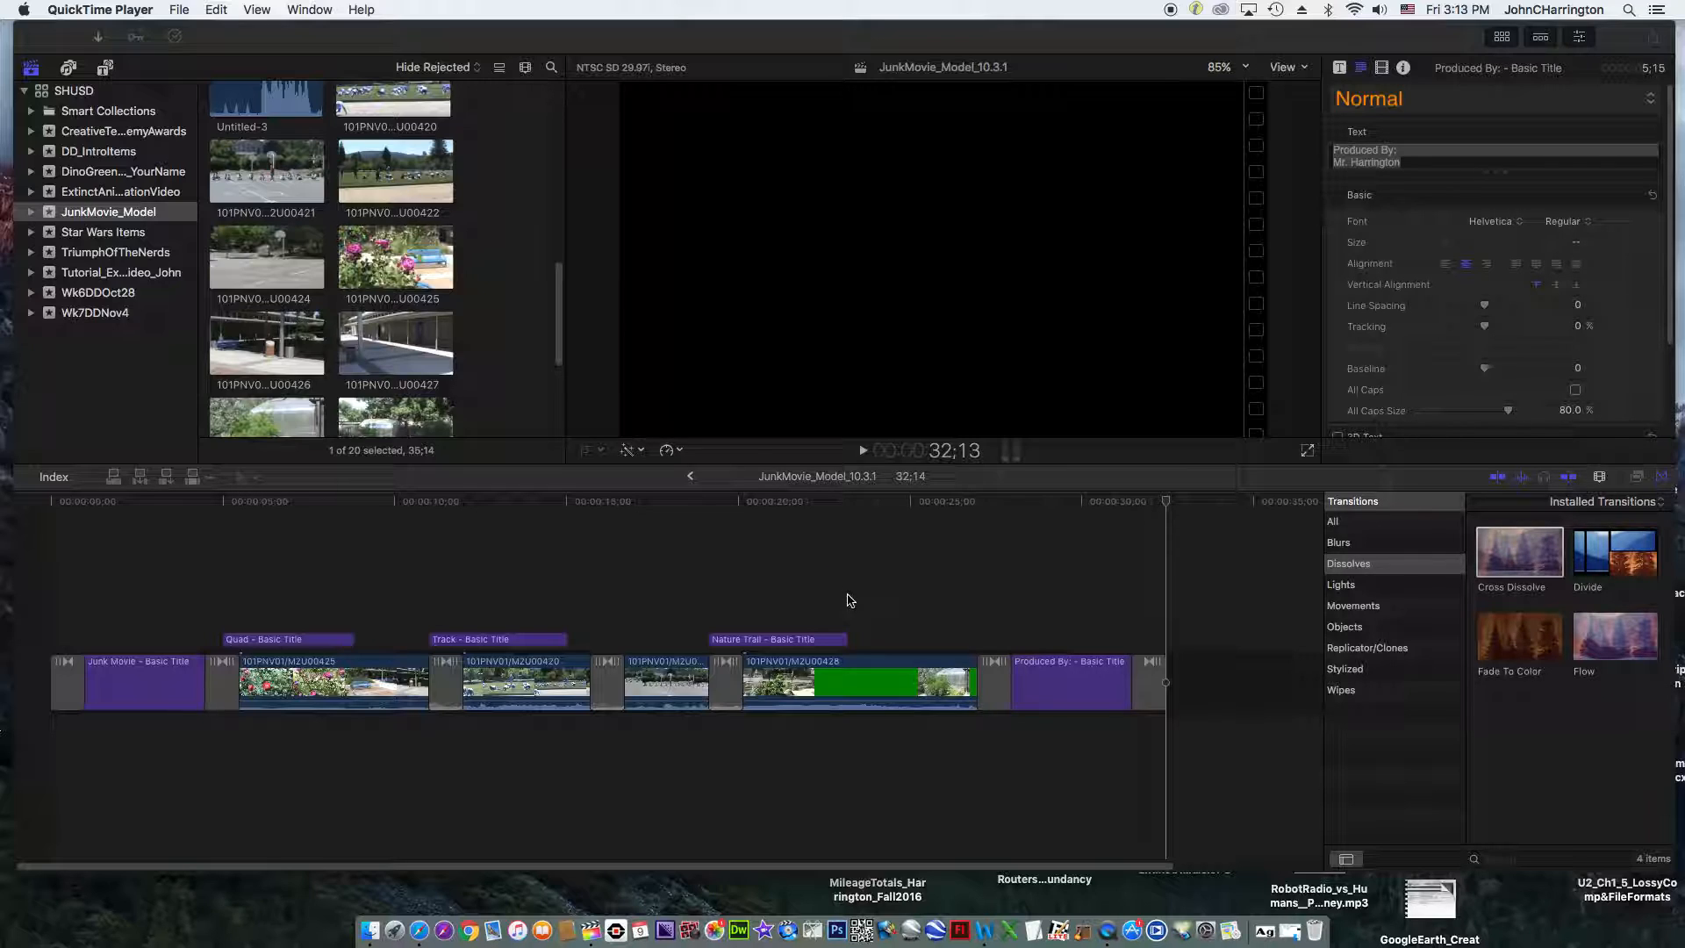
mouse_move(849, 581)
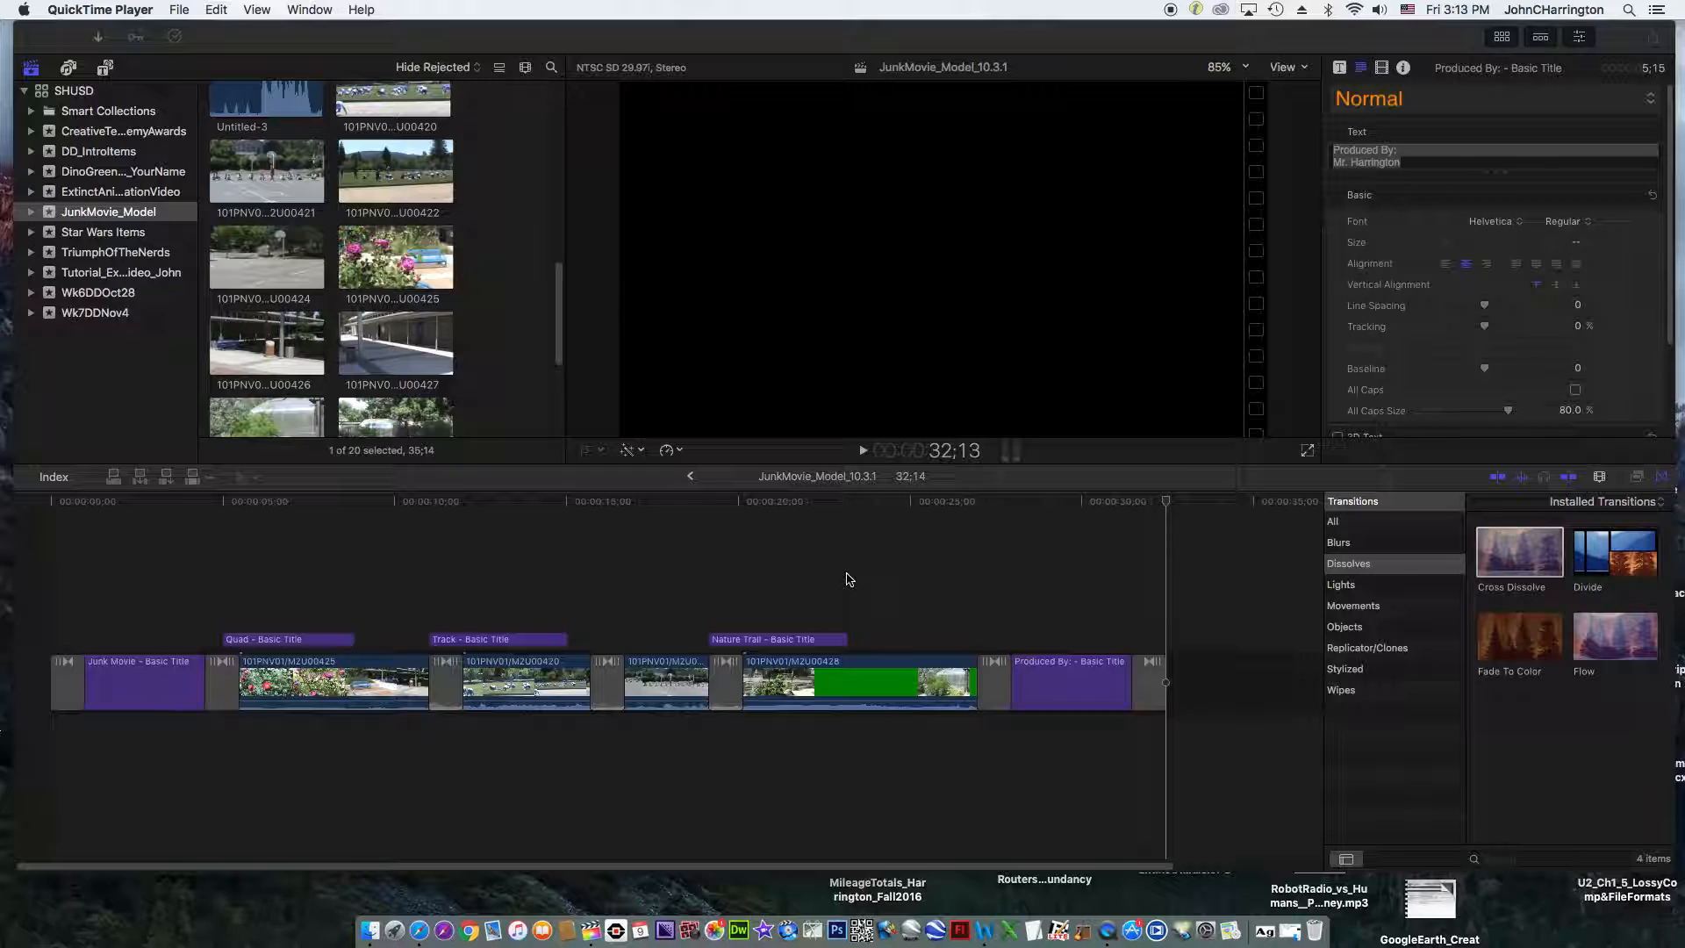
mouse_move(807, 535)
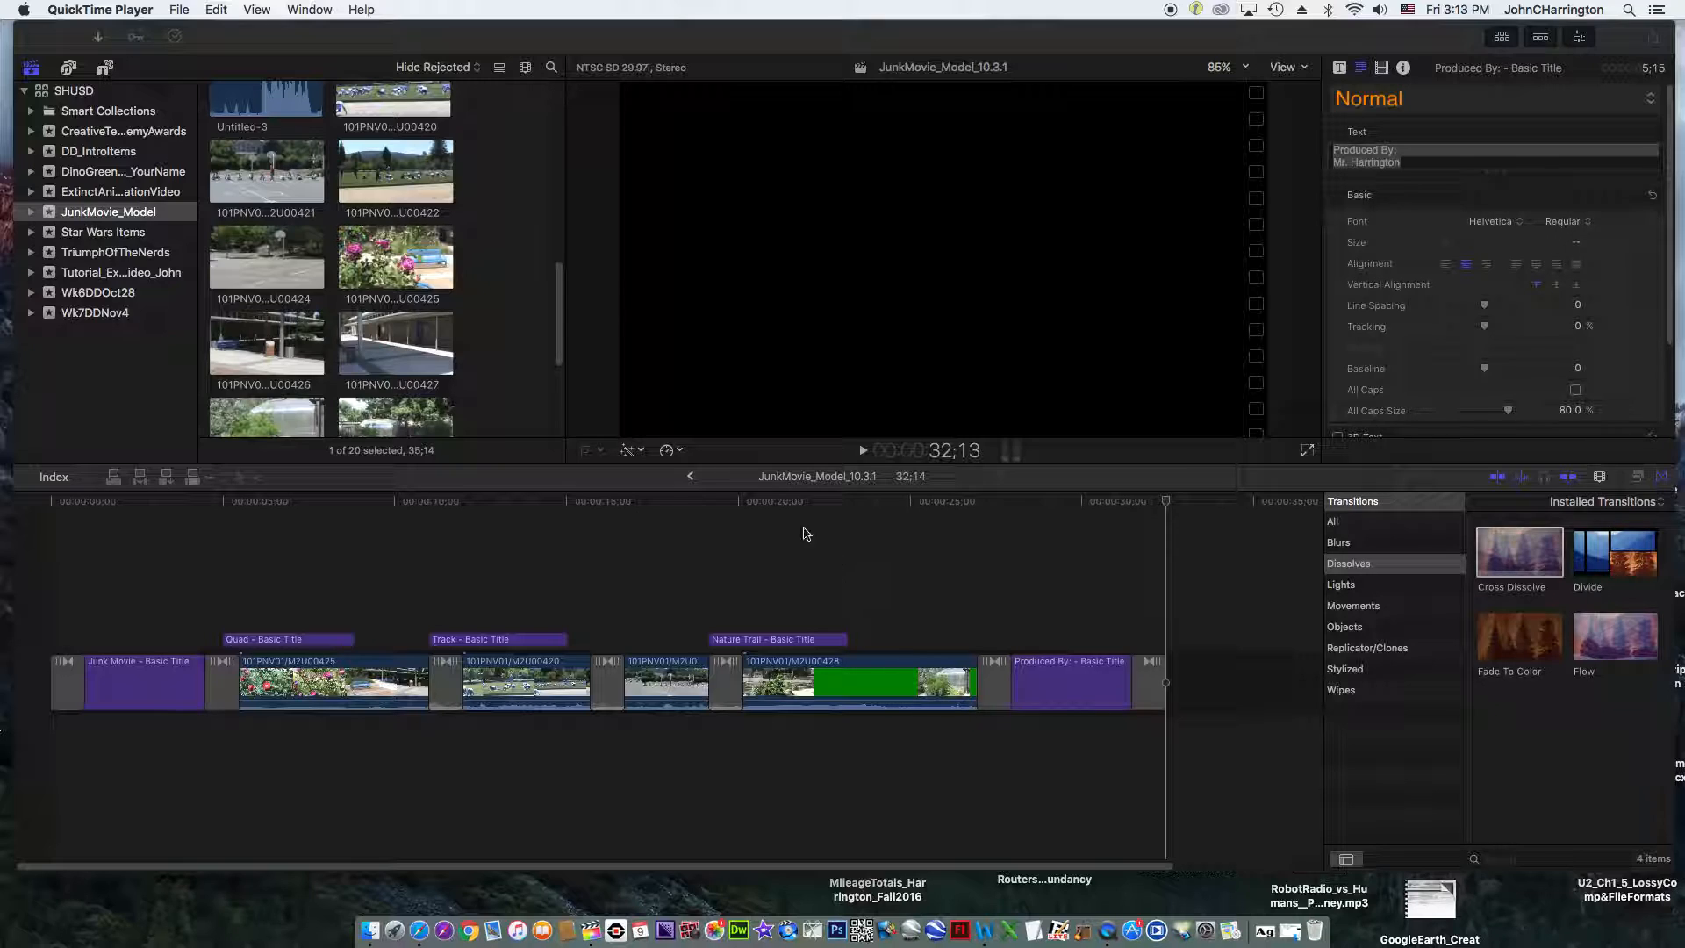
mouse_move(599, 546)
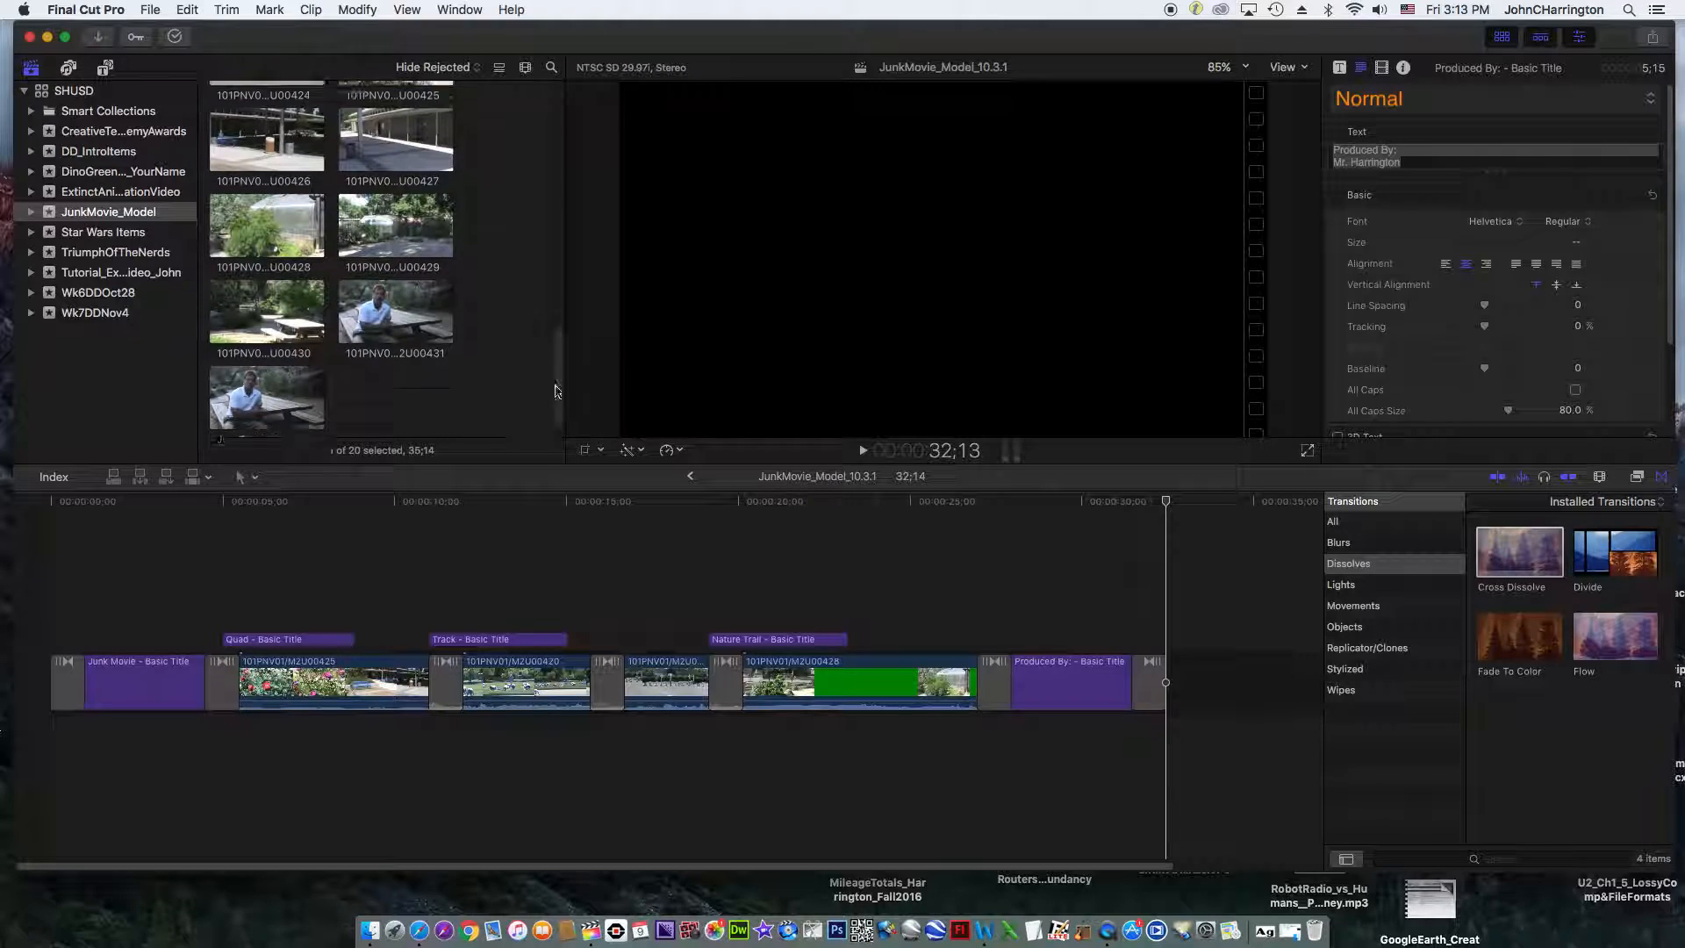
Select the AudioExtractModel clip in the event browser and preview it in the viewer
scroll(up, 3)
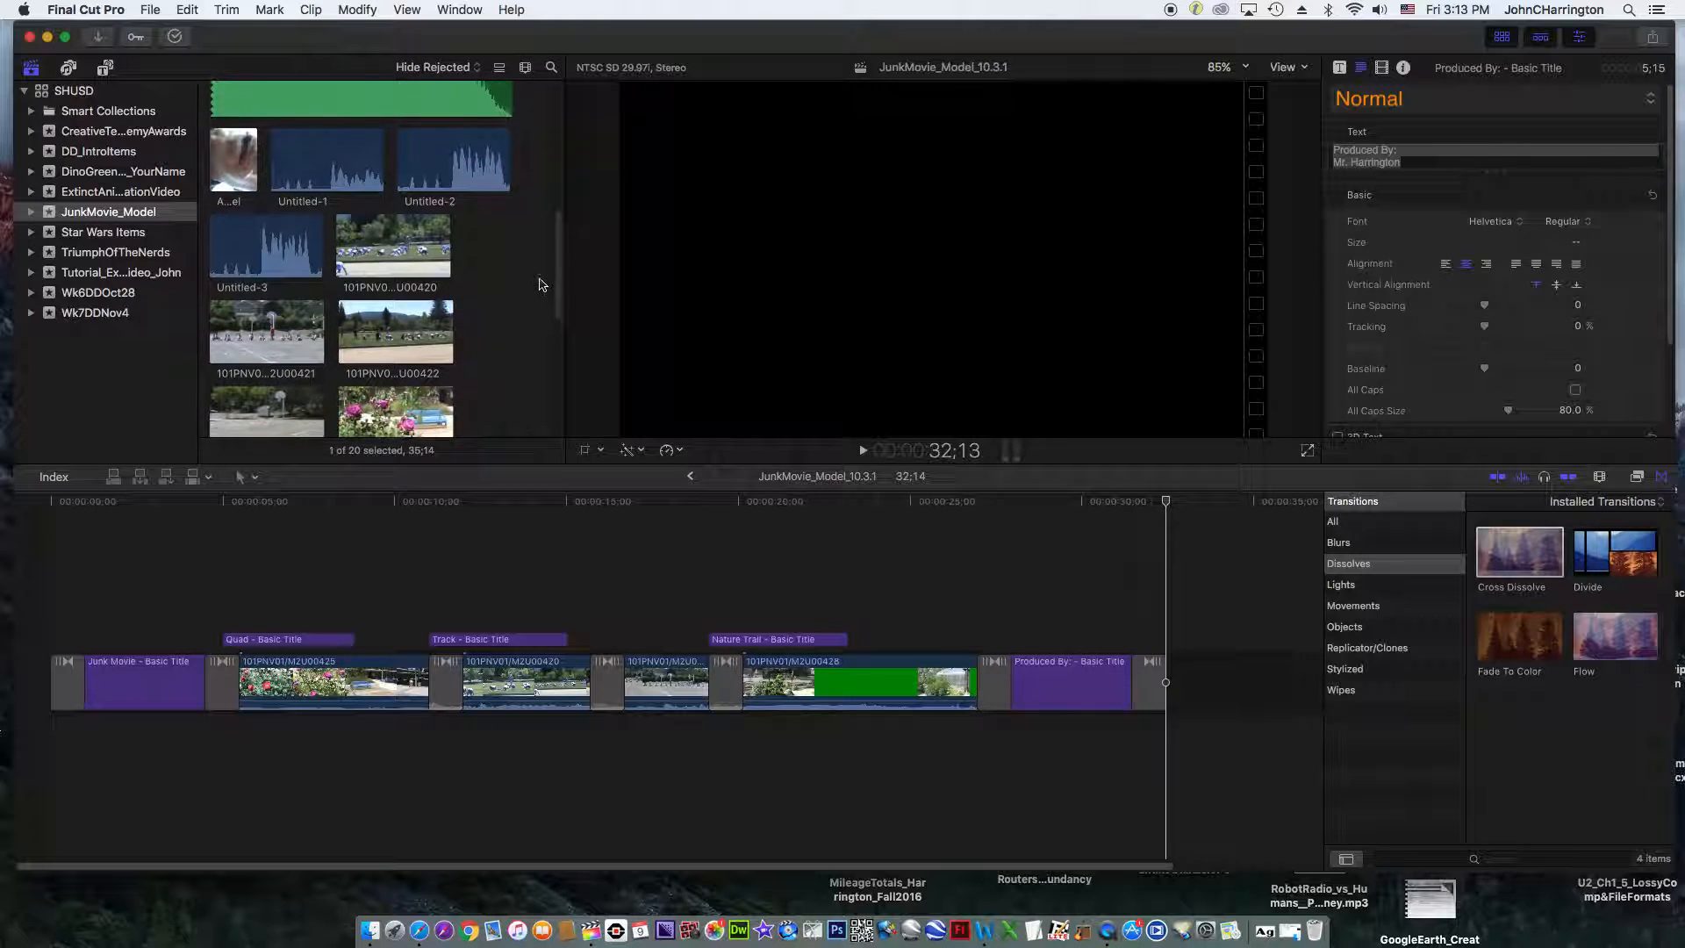
click(233, 267)
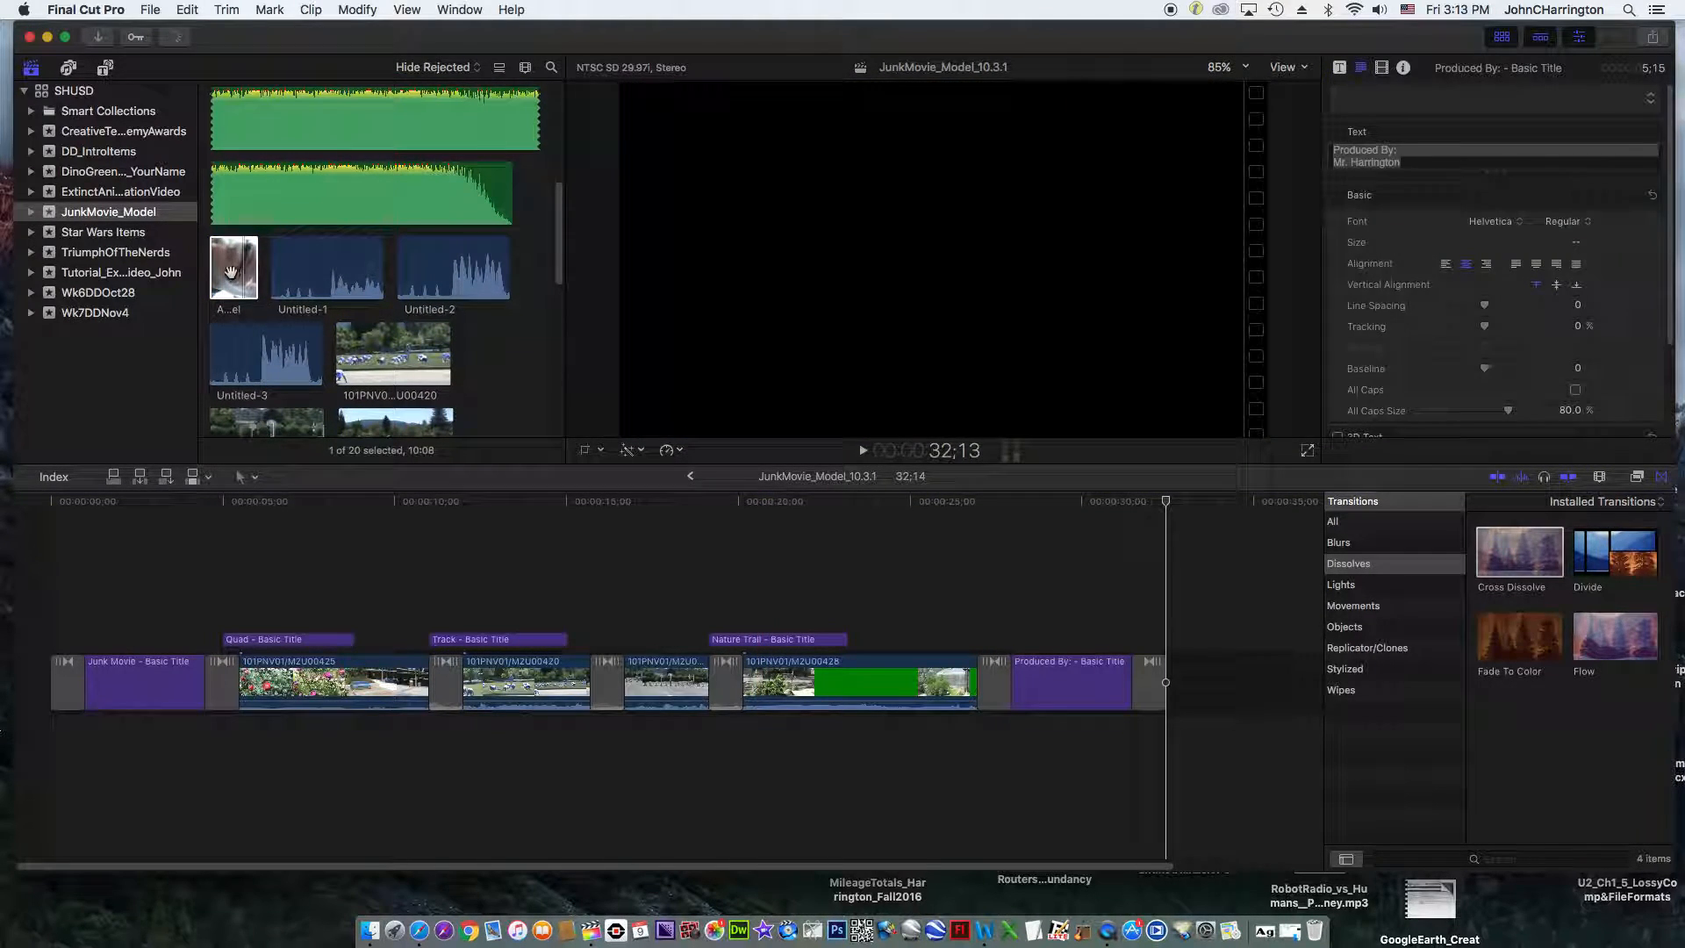
click(234, 267)
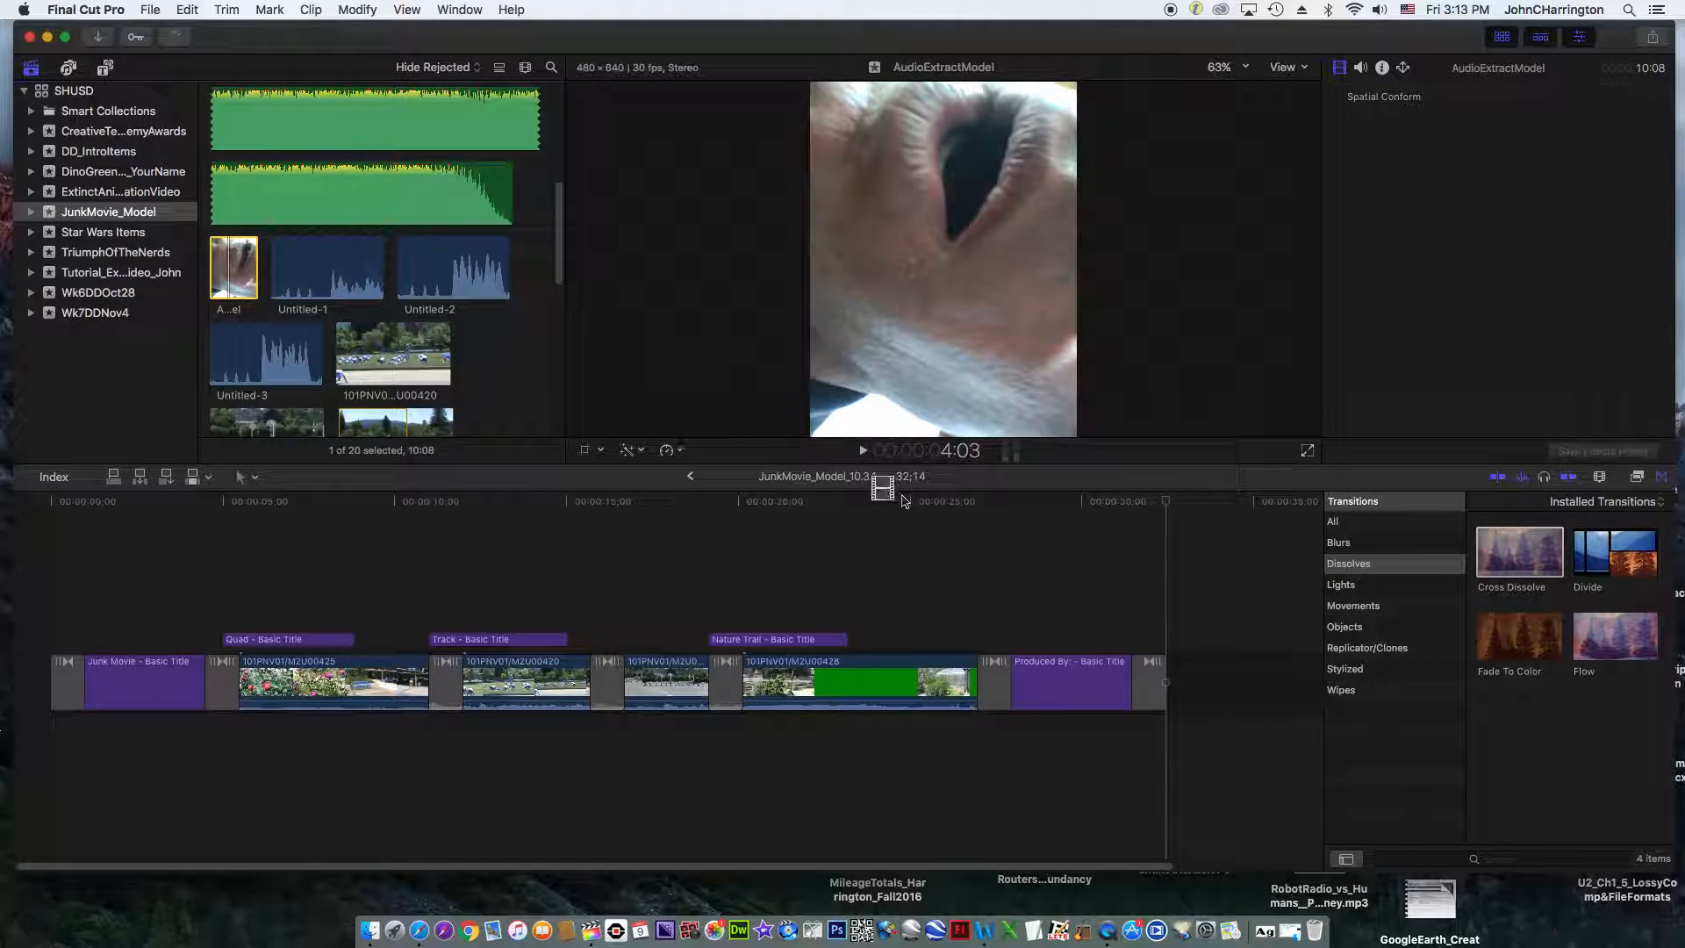
Append AudioExtractModel after the 'Produced By' title, extending the movie to 41:22
click(1244, 683)
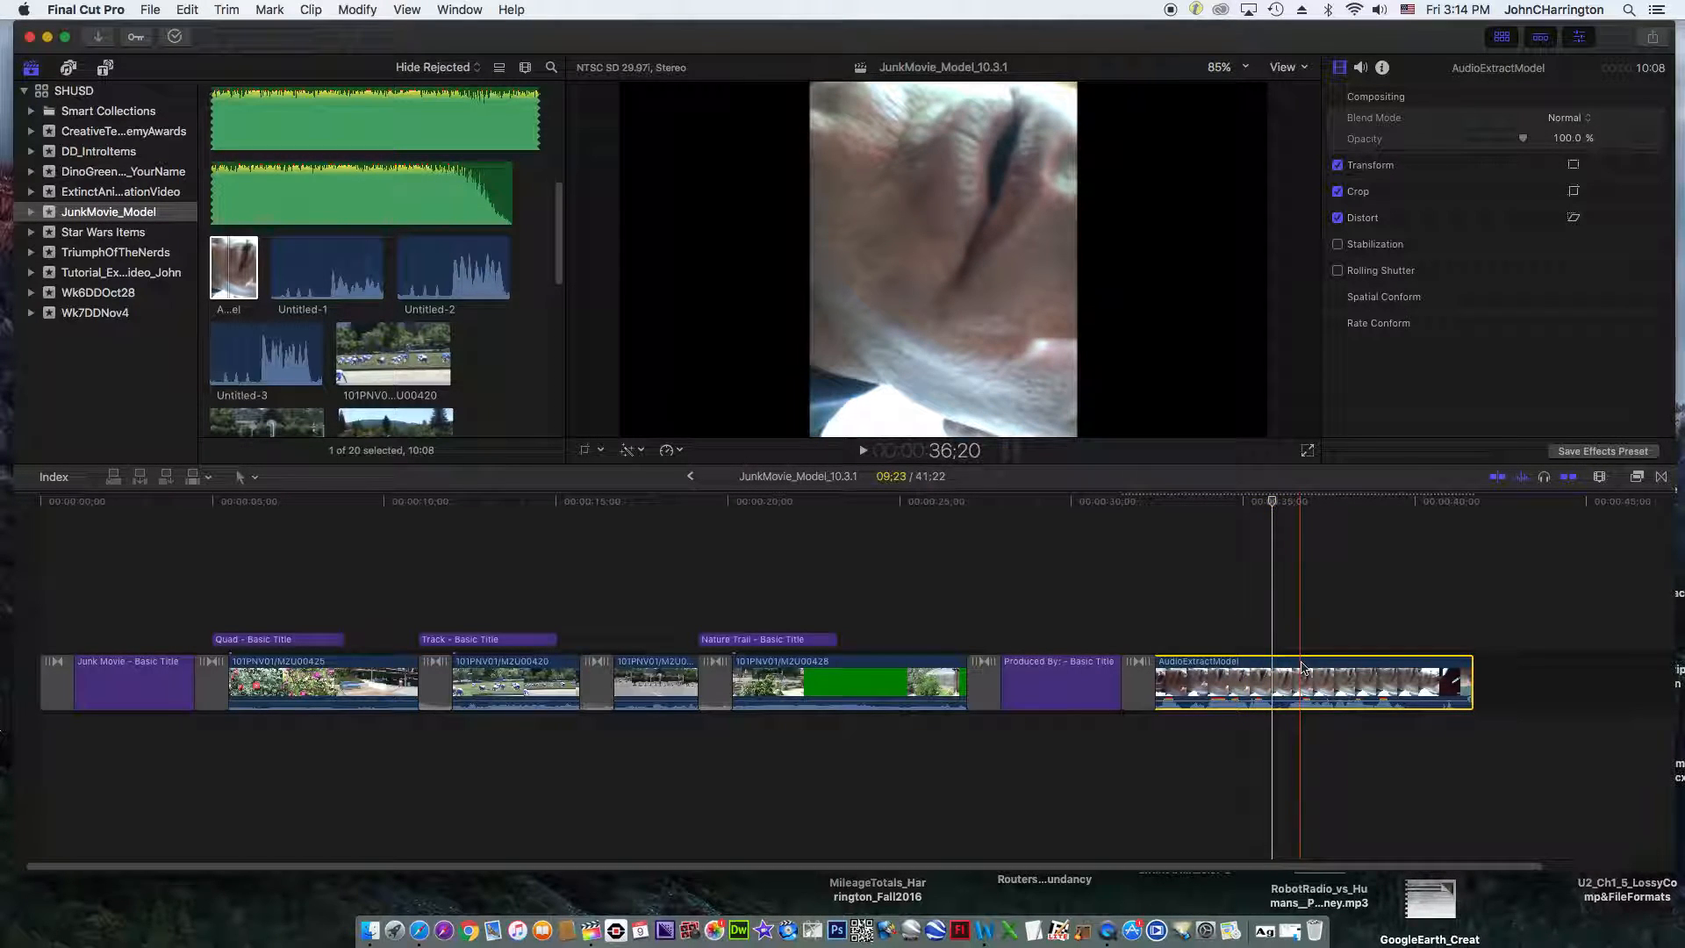
Detach Audio on the AudioExtractModel timeline clip
right_click(1301, 683)
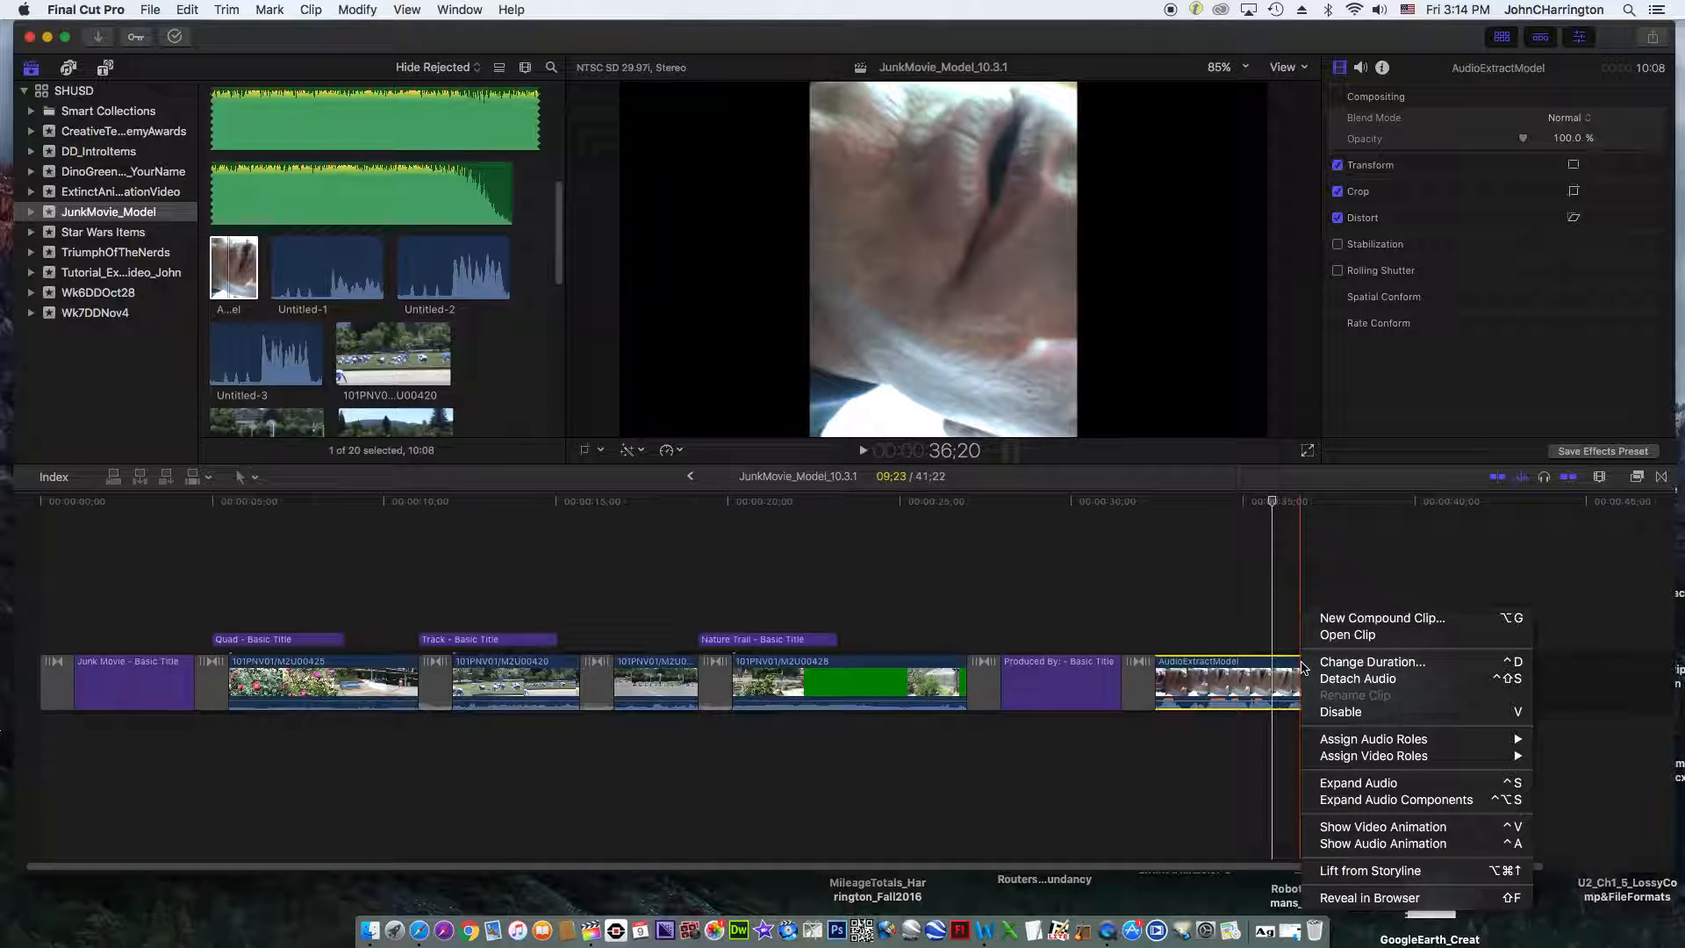
mouse_move(1359, 679)
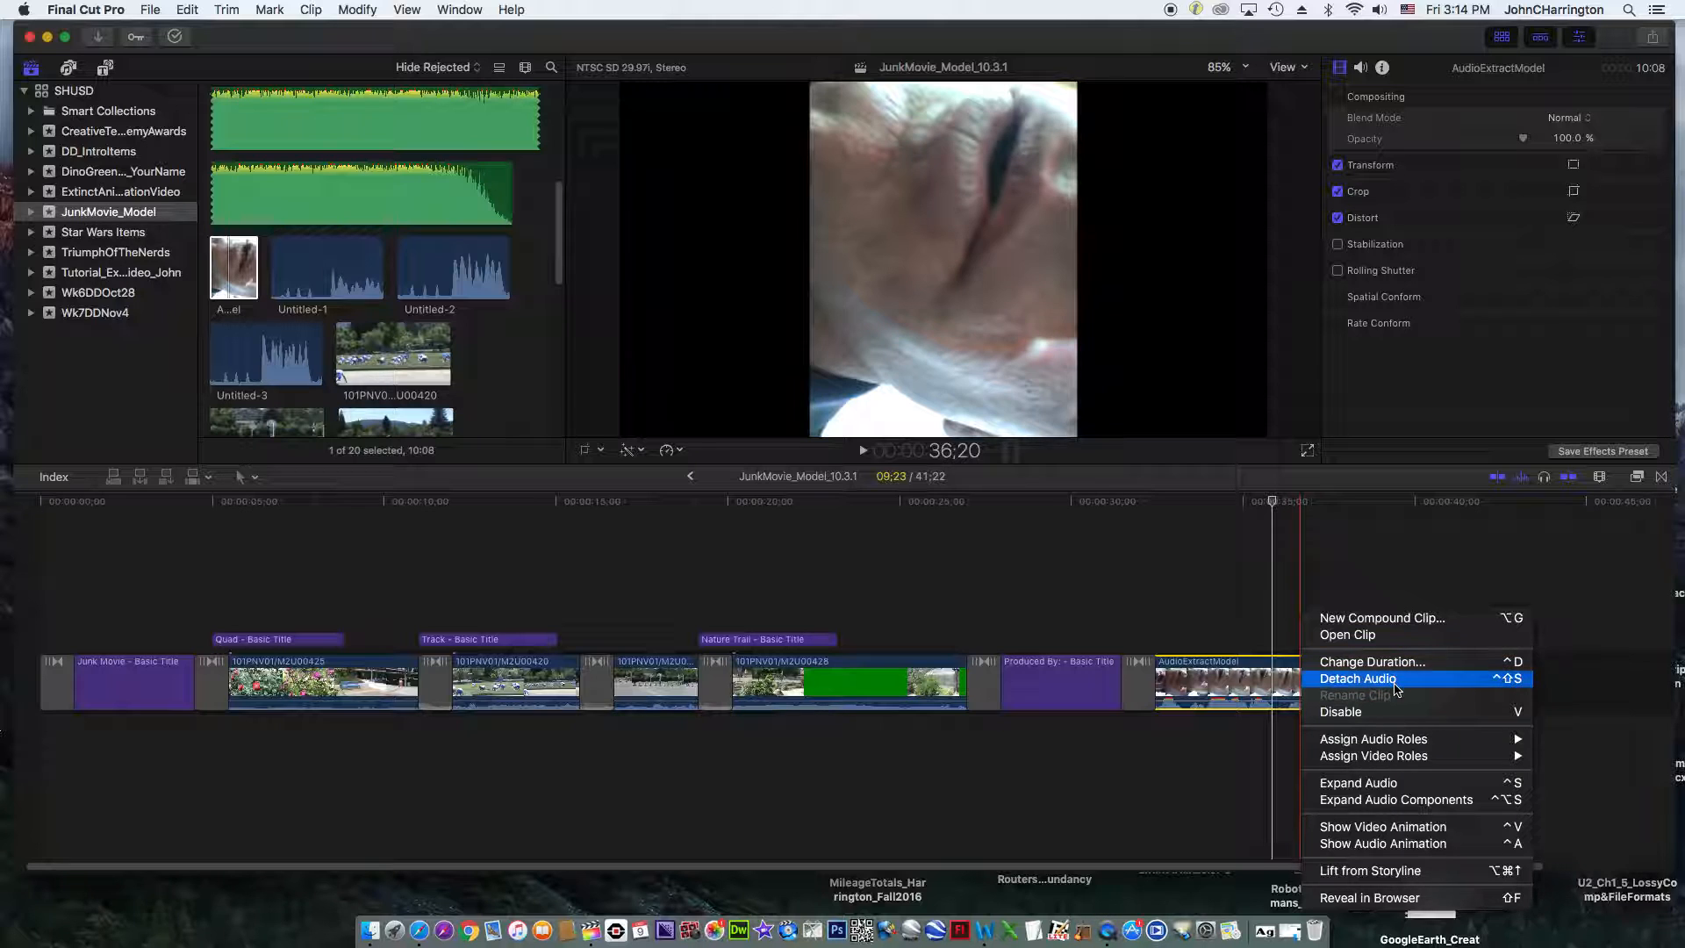
click(1358, 678)
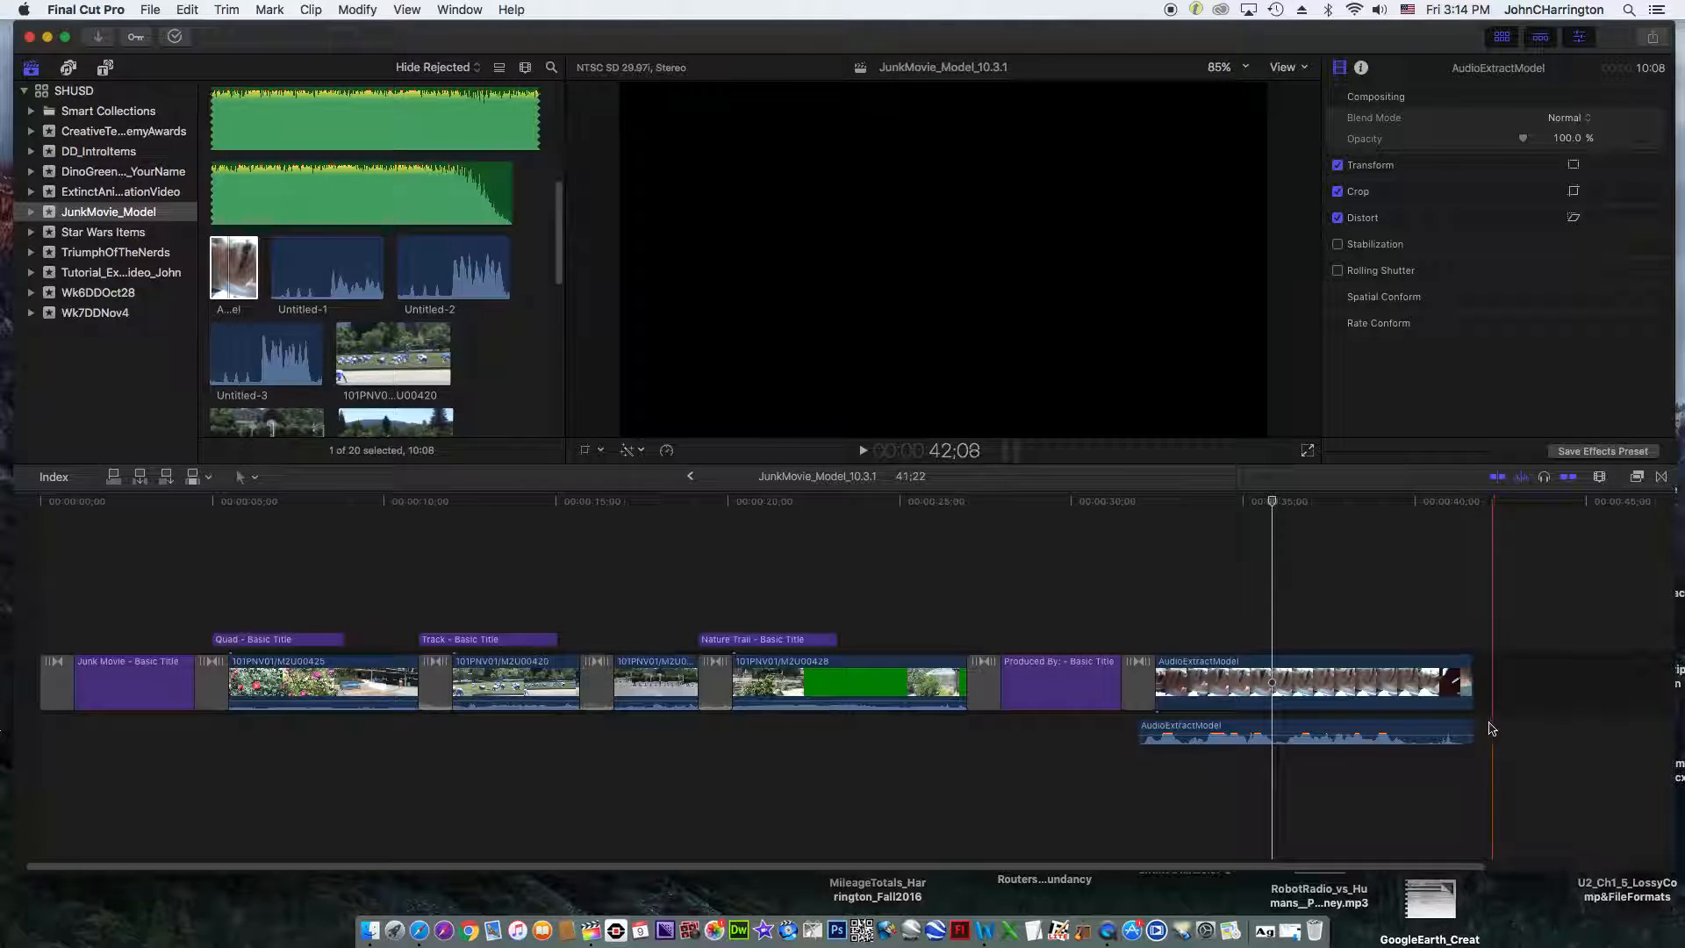
Move the detached narration audio beneath the first Quad clip and trim it to end with Quad
click(1289, 735)
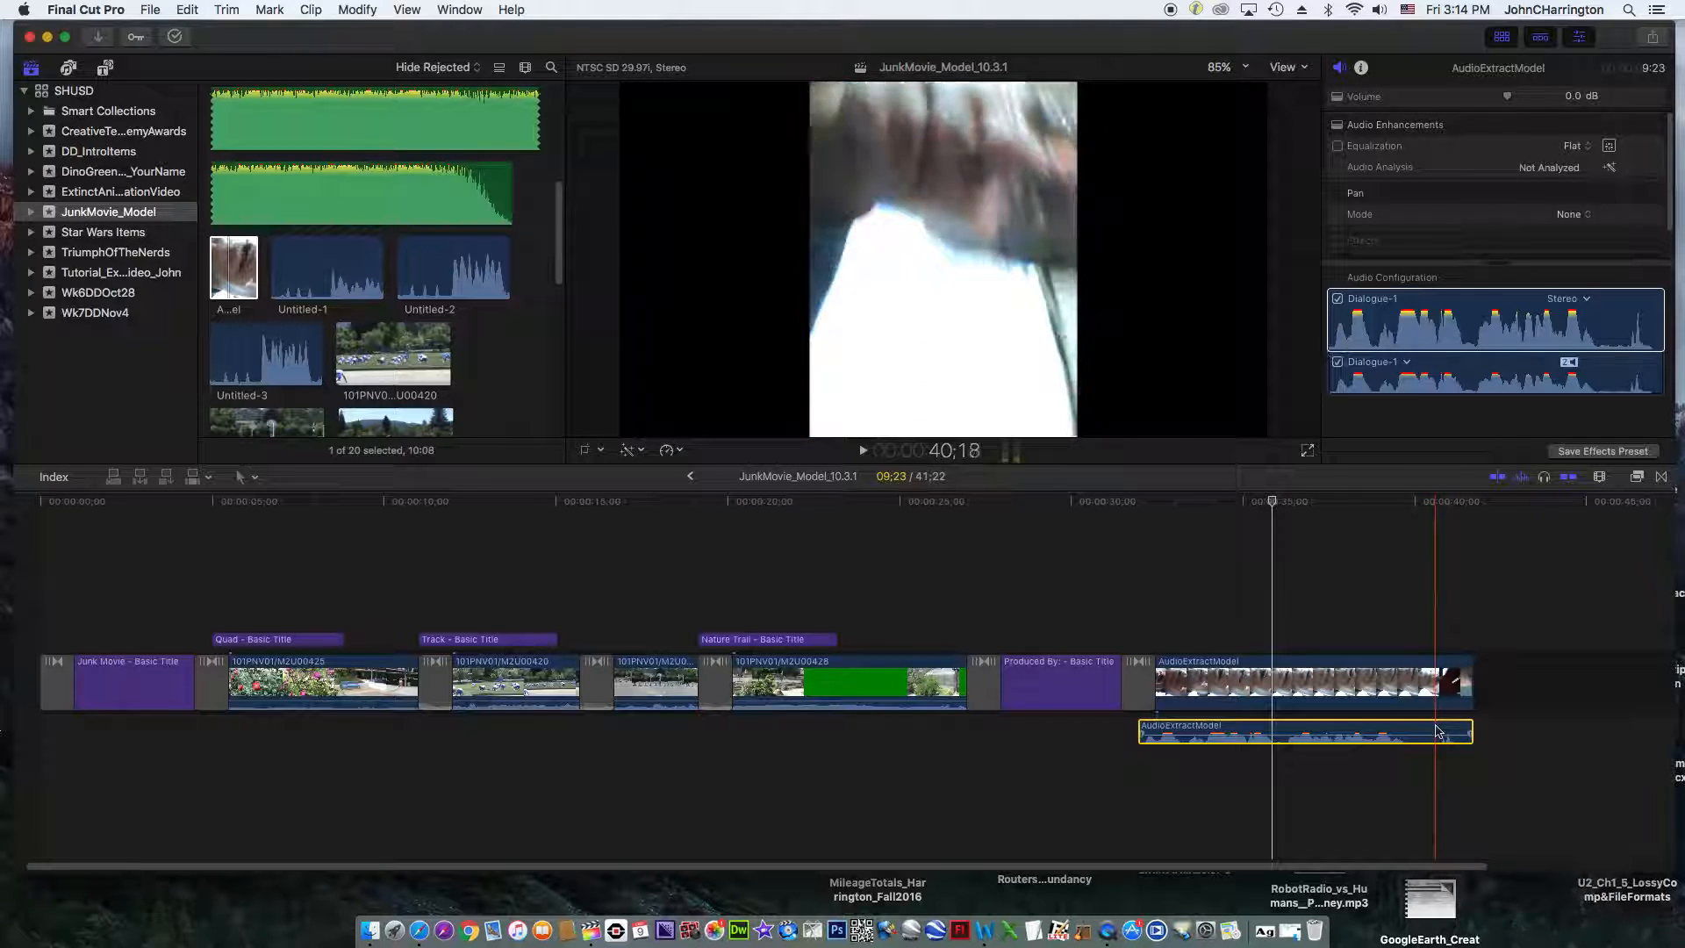
drag(1306, 732, 951, 758)
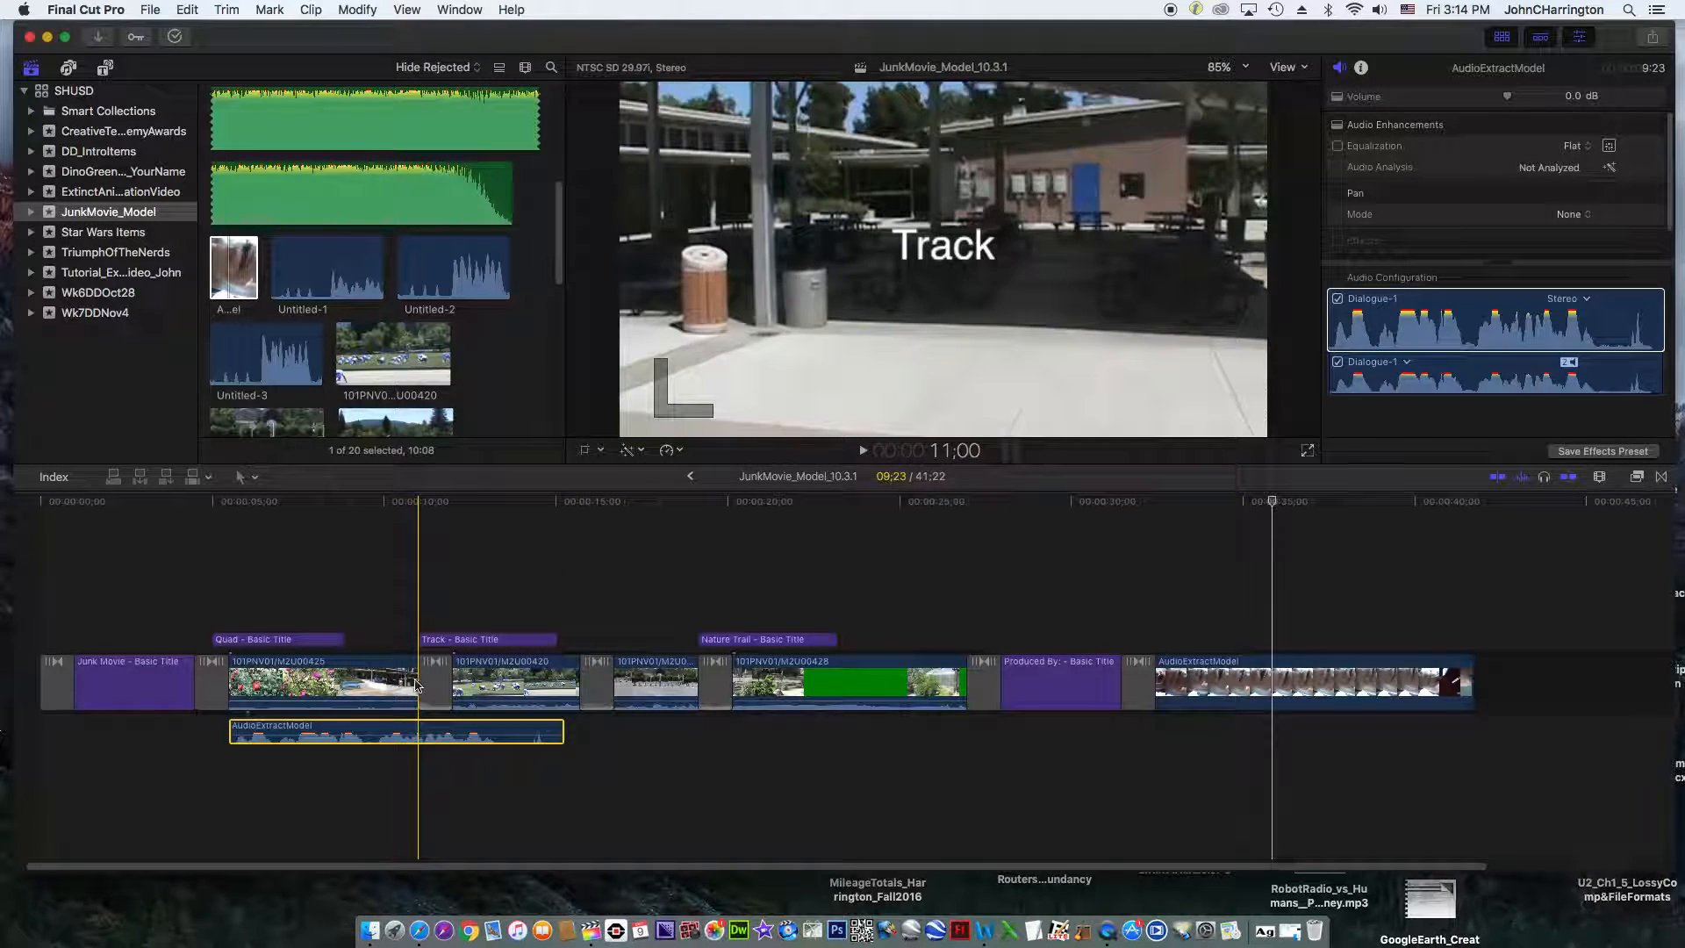
click(322, 682)
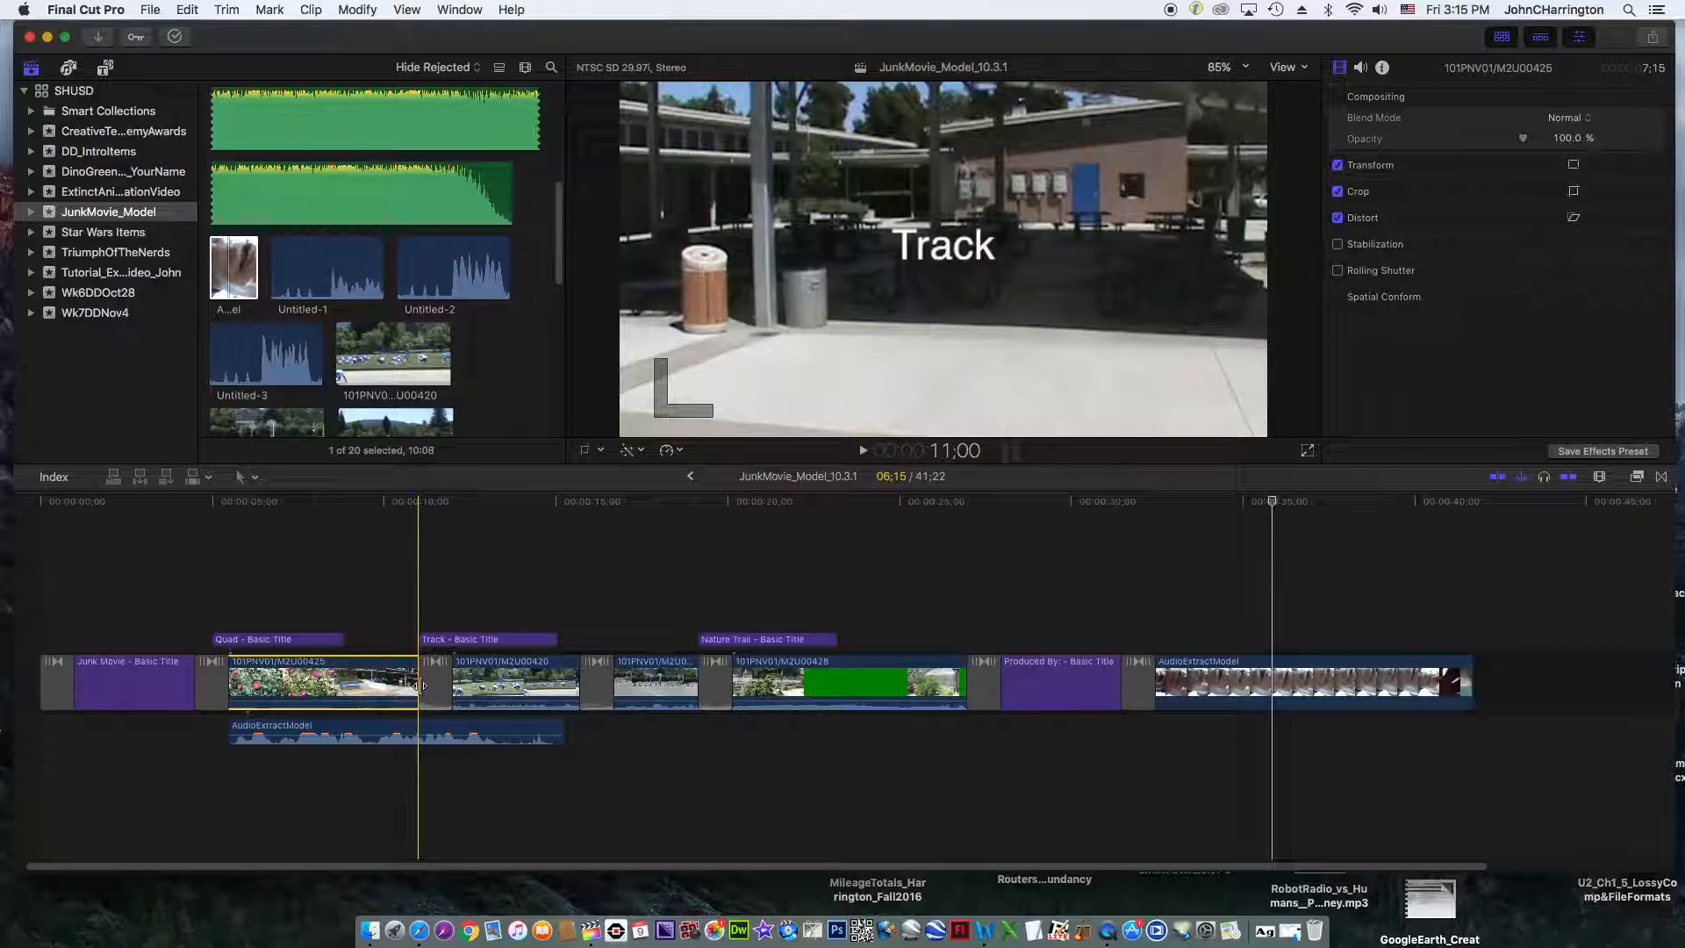
click(226, 683)
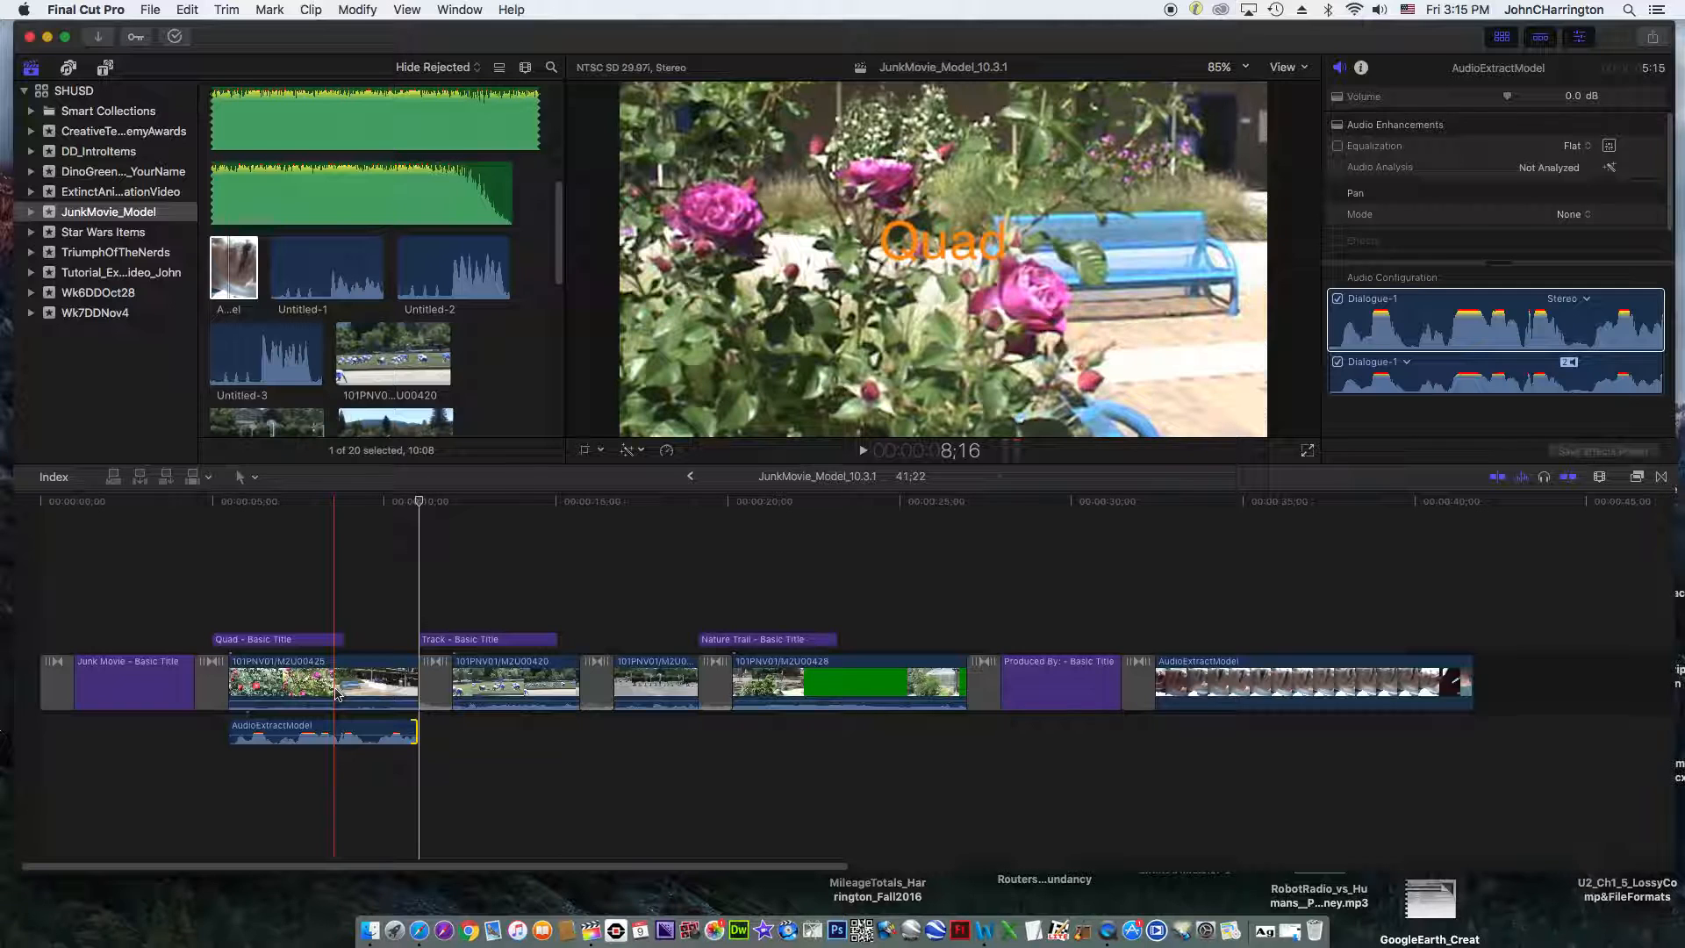
Remove the leftover AudioExtractModel video clip from the end of the storyline
click(1315, 677)
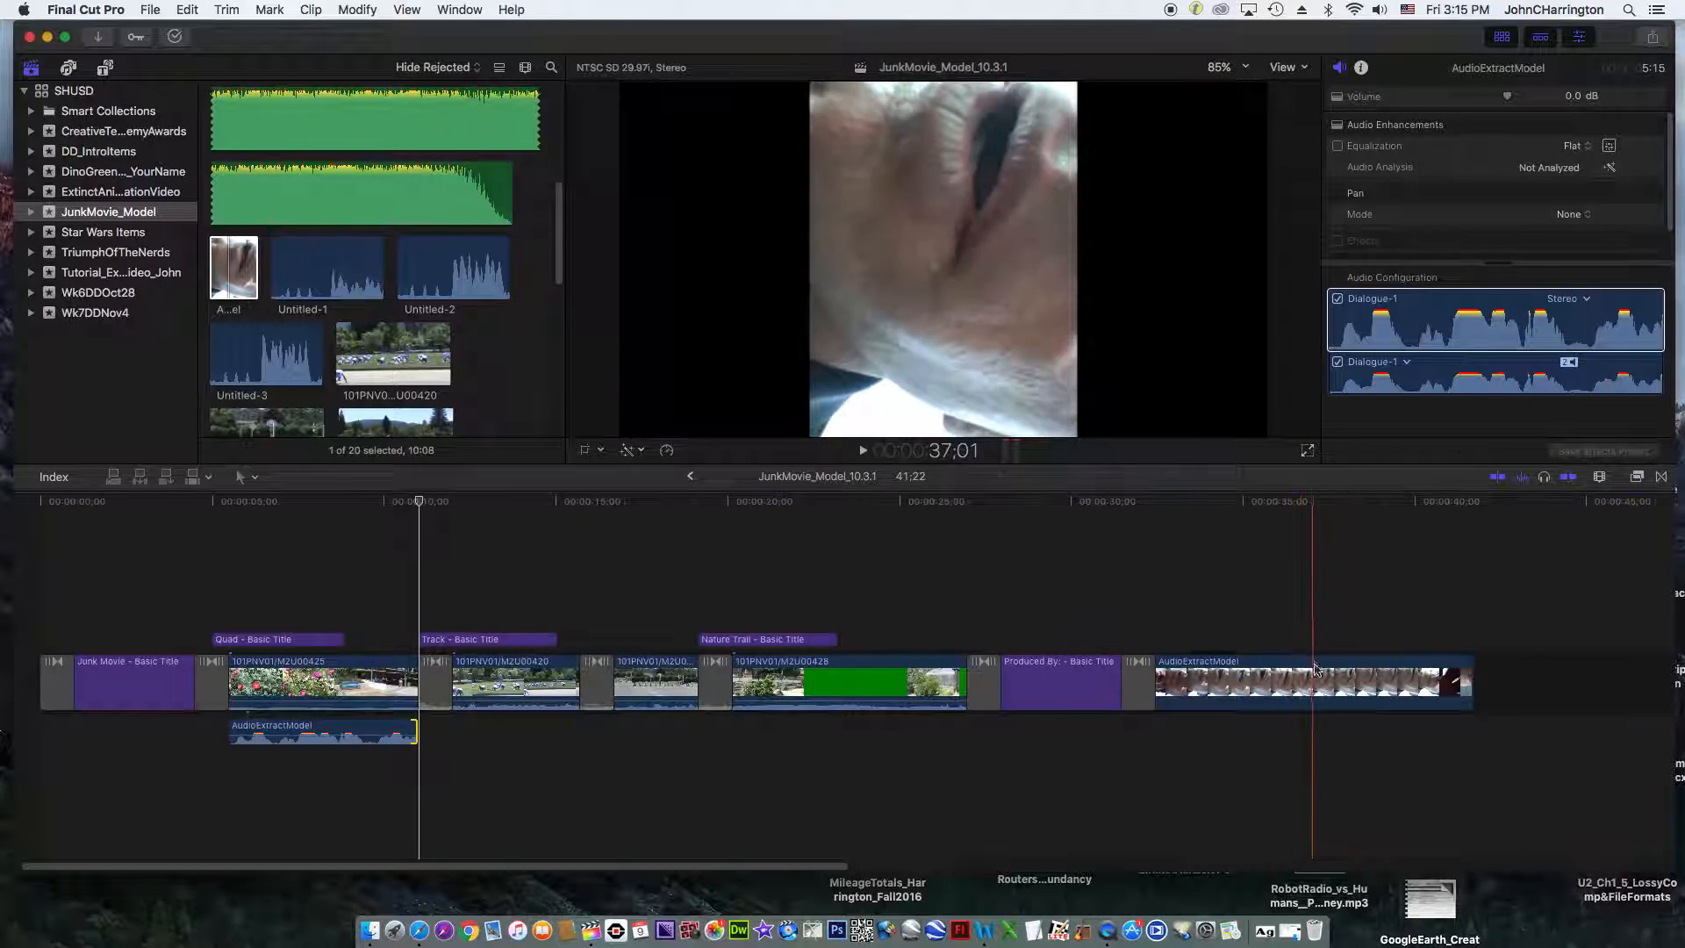
click(1311, 683)
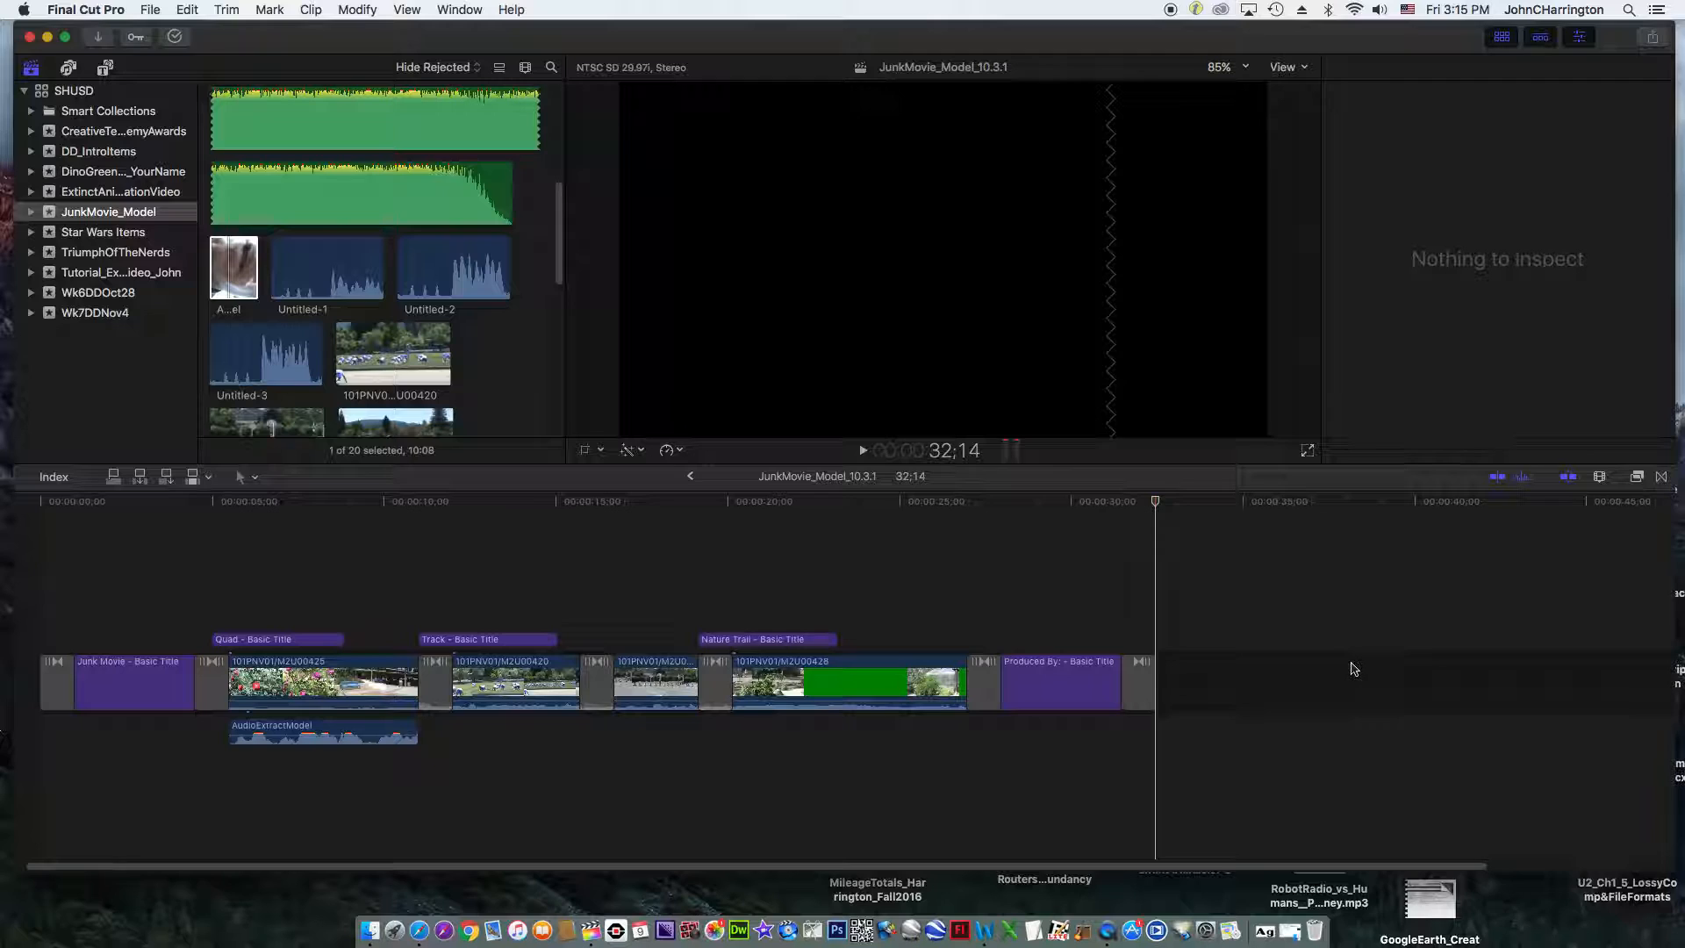
mouse_move(1246, 20)
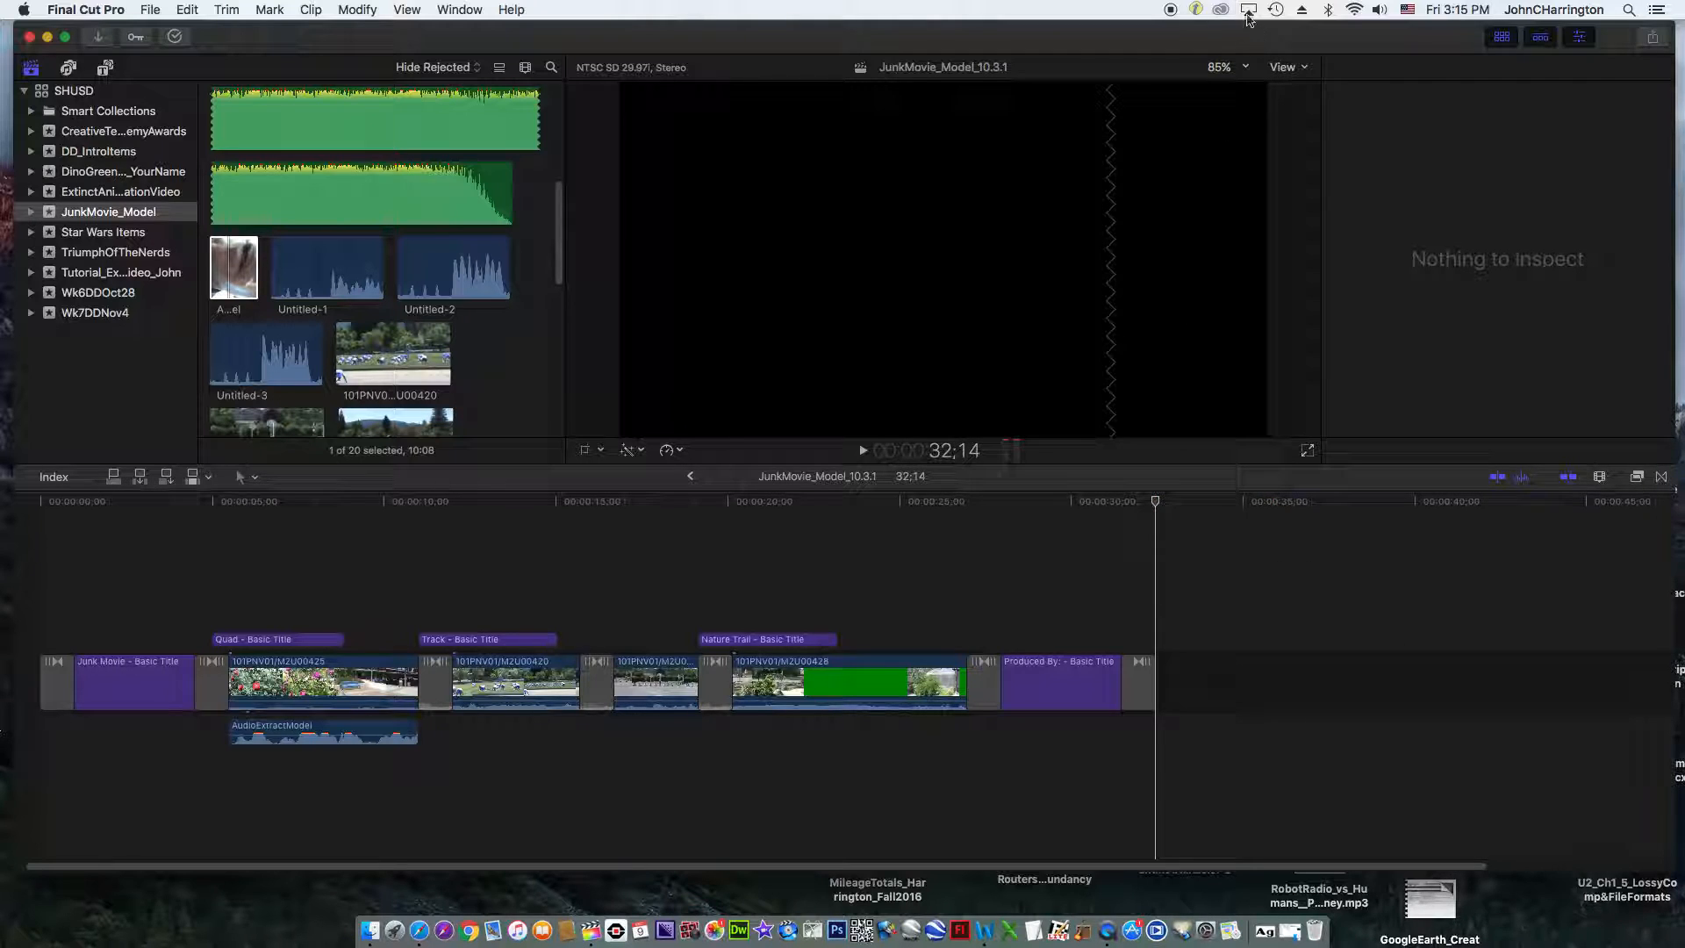